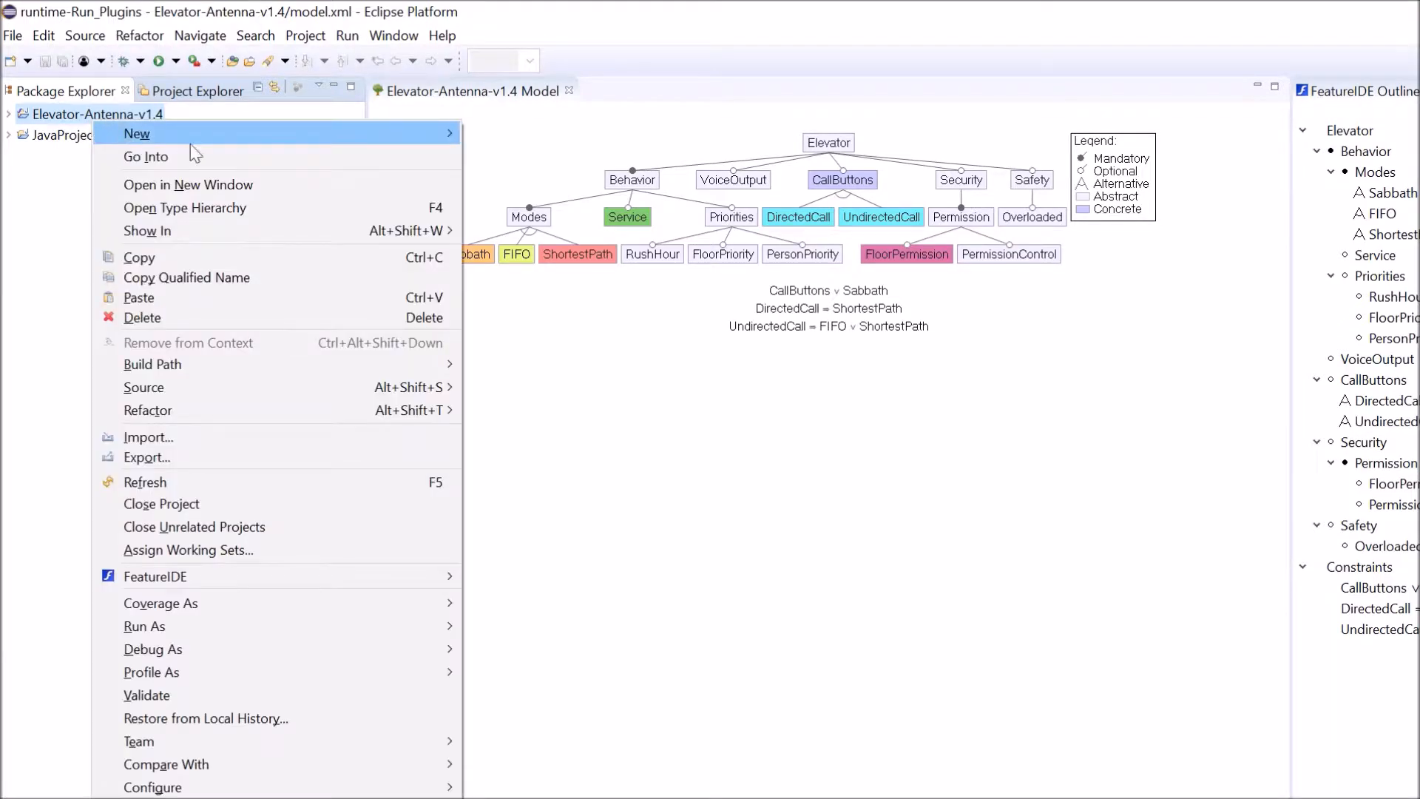
mouse_move(451, 140)
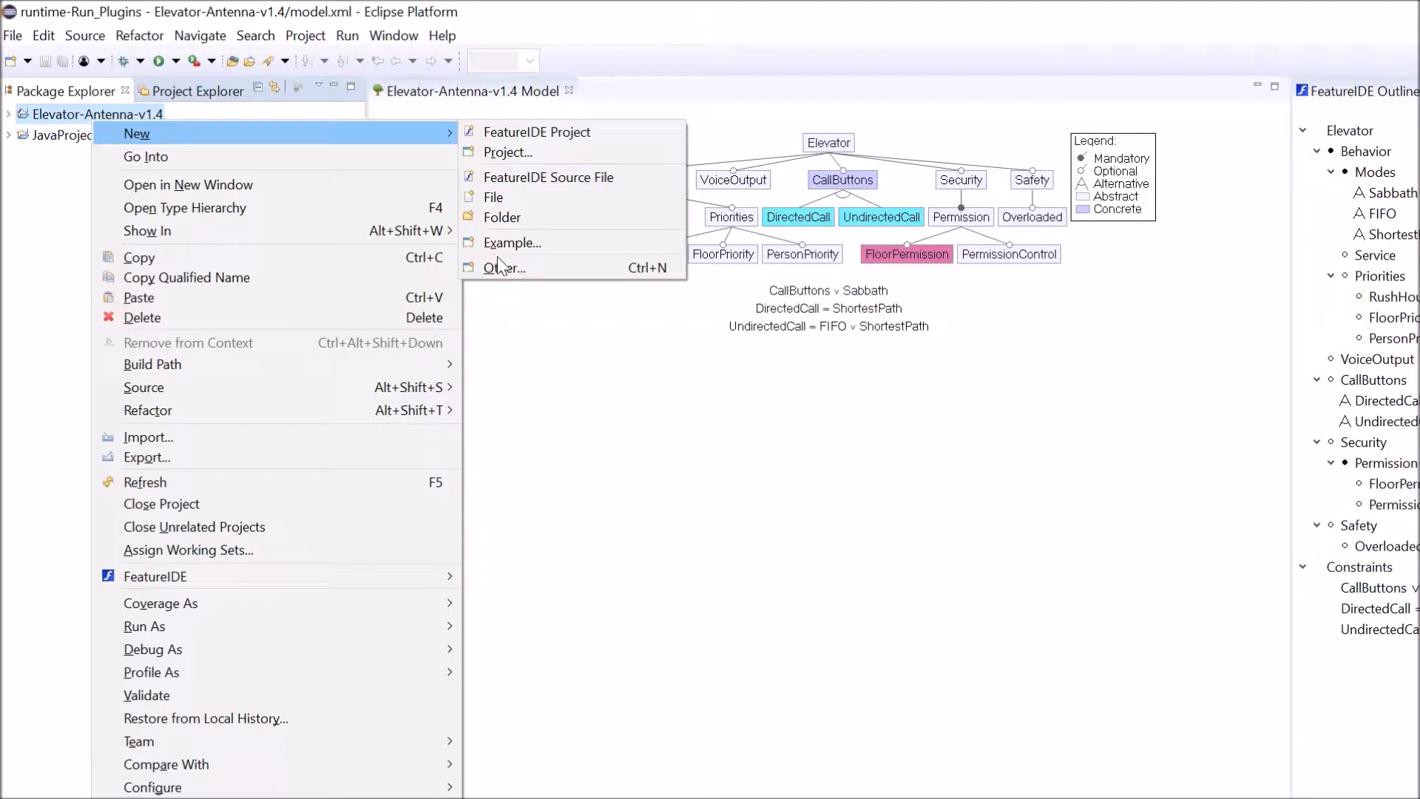
mouse_move(539, 267)
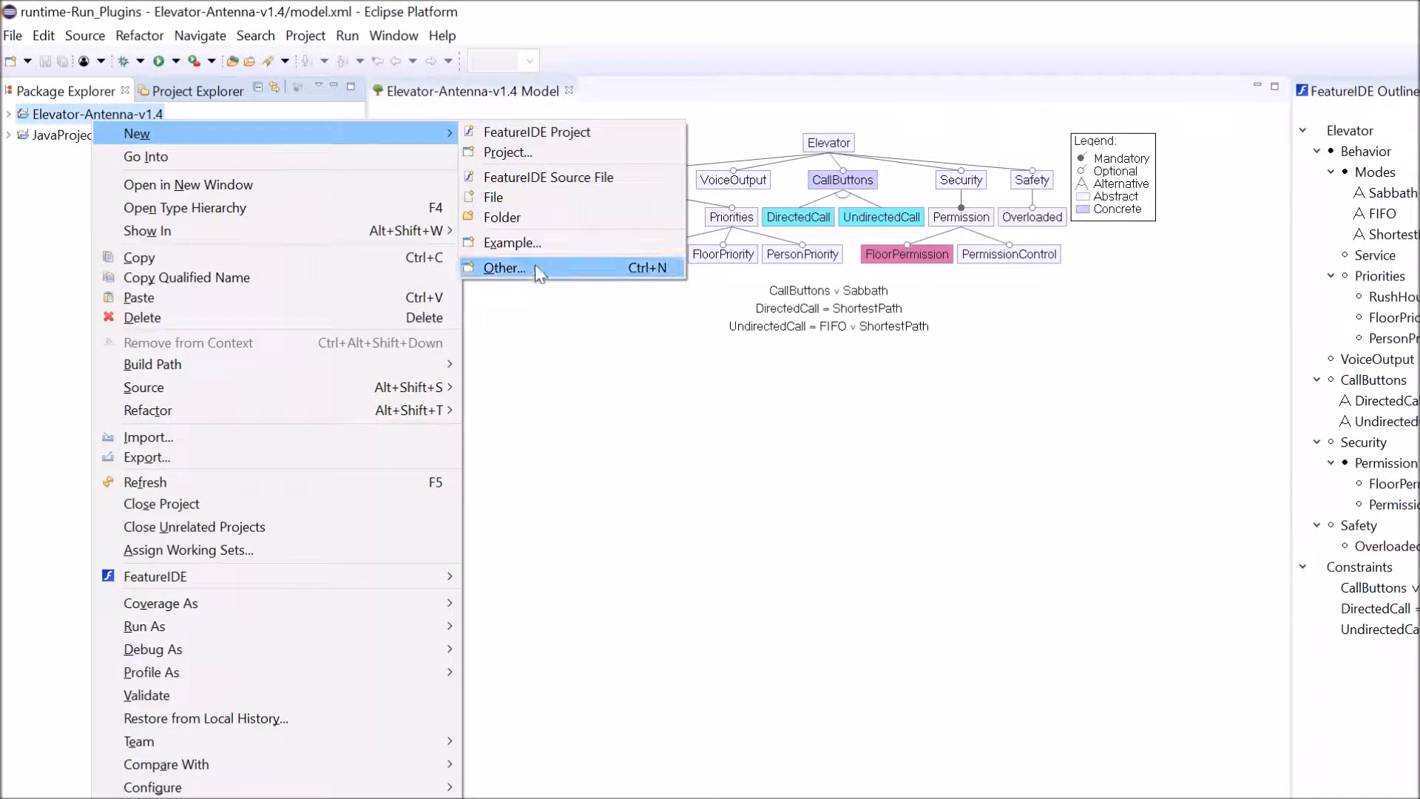
Open the New wizard list and filter it with 'config' for Configuration File
left_click(506, 267)
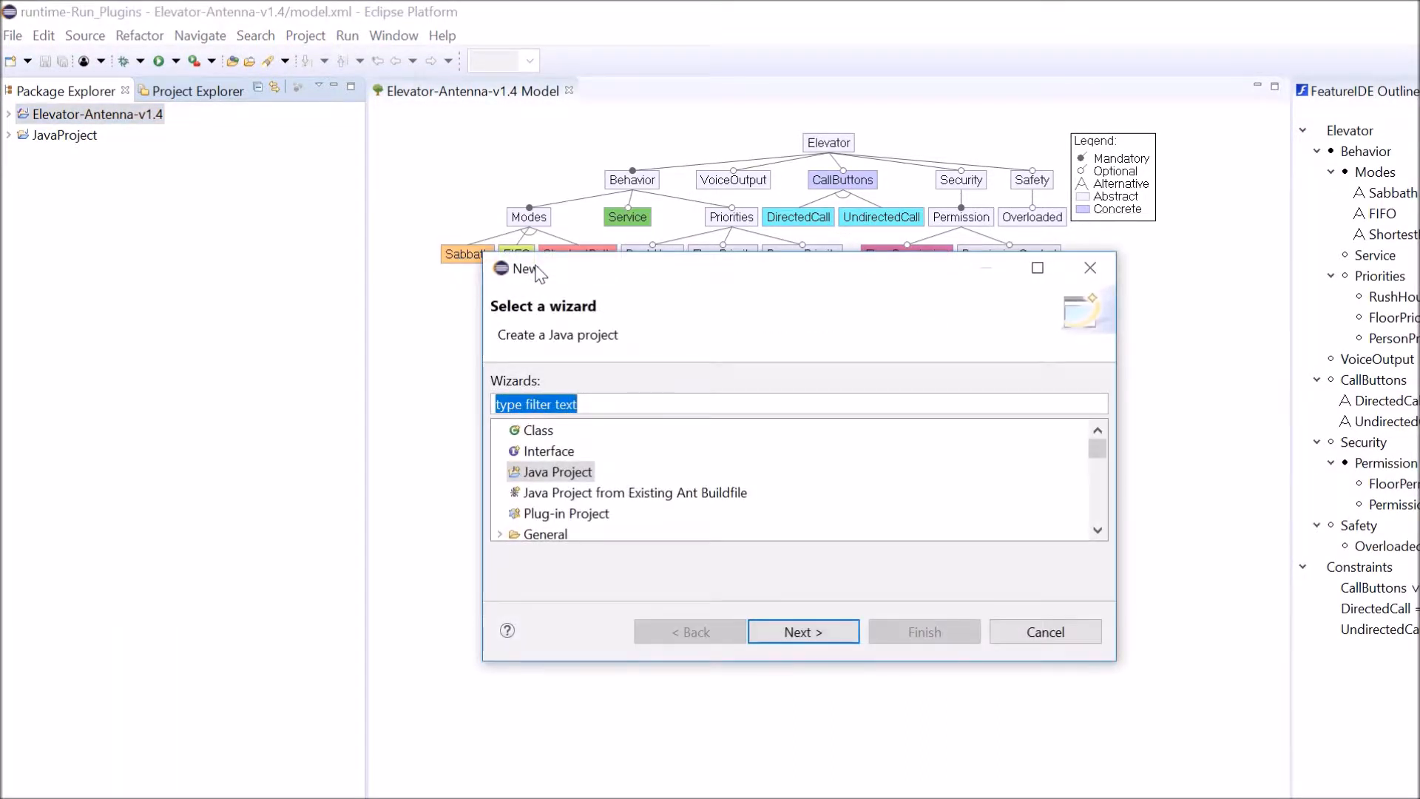
type("config")
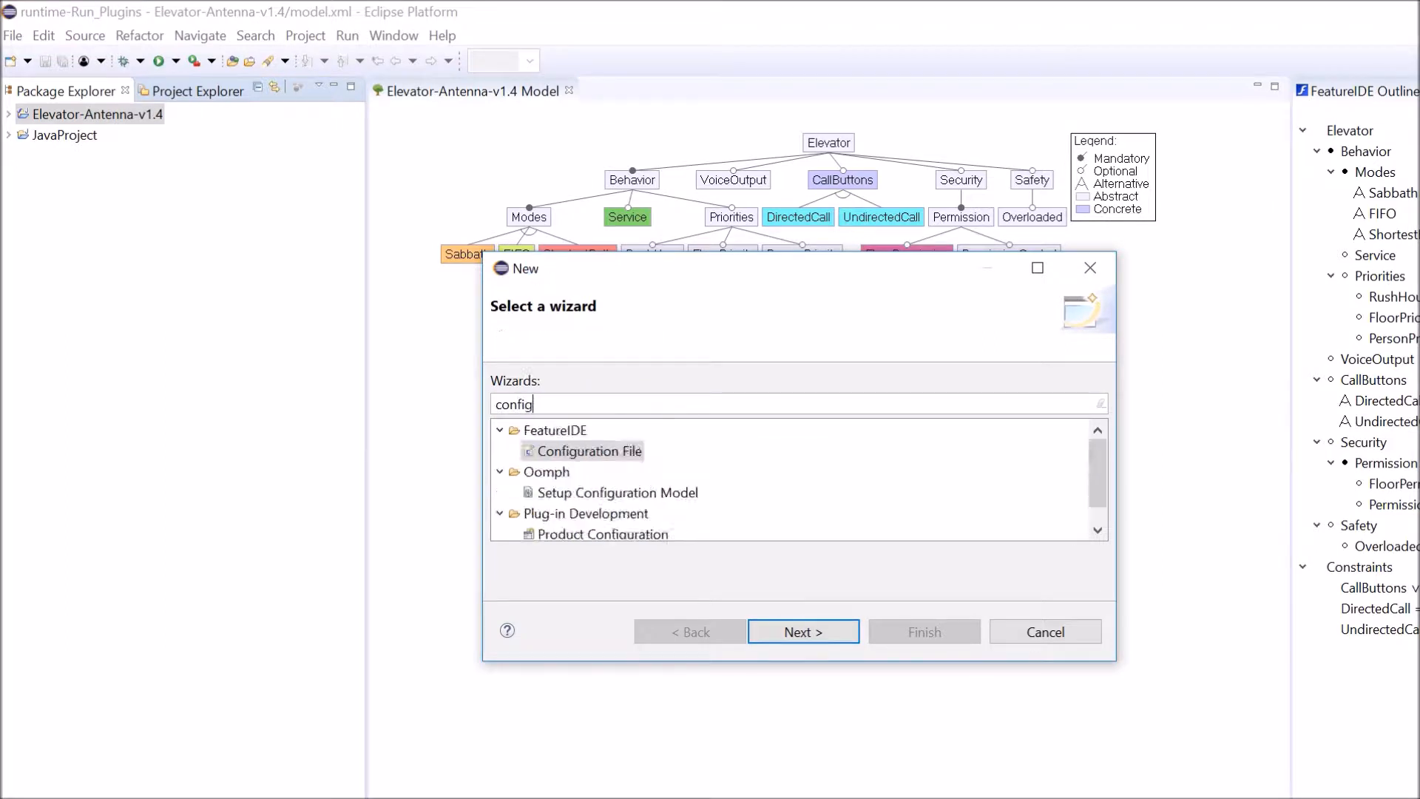
Start the Configuration File wizard, naming the file conf1 under Elevator-Antenna-v1.4
left_click(801, 631)
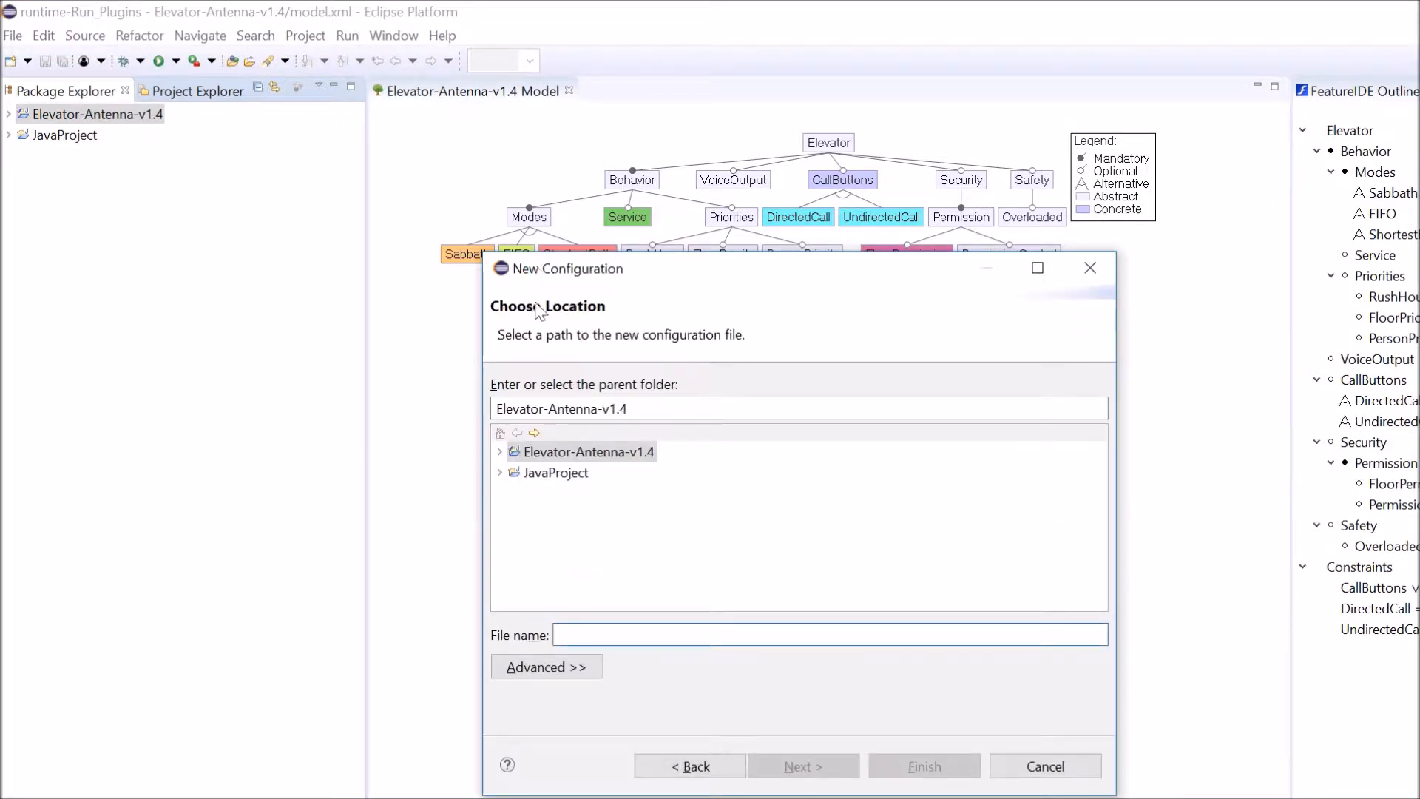
left_click(586, 451)
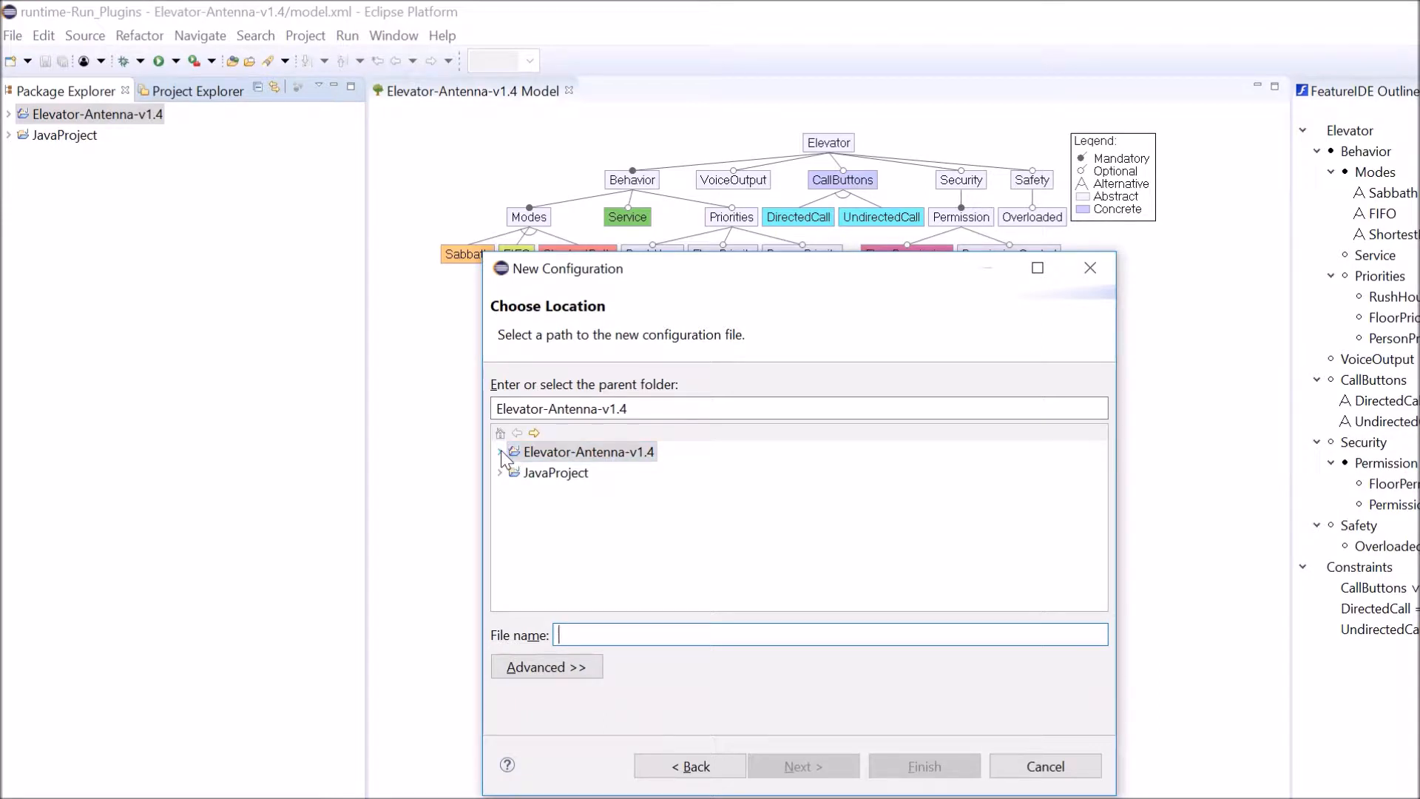
left_click(500, 452)
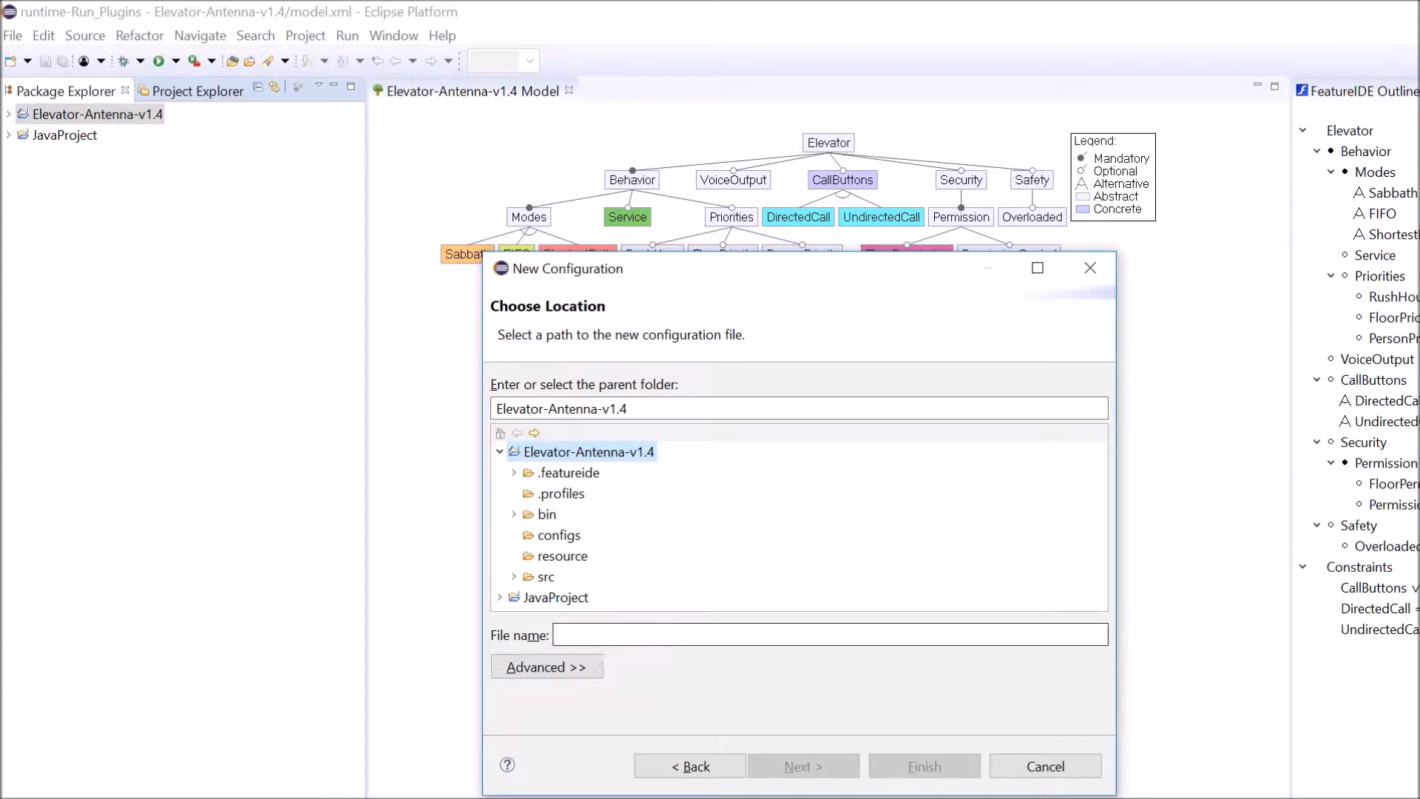
type("co")
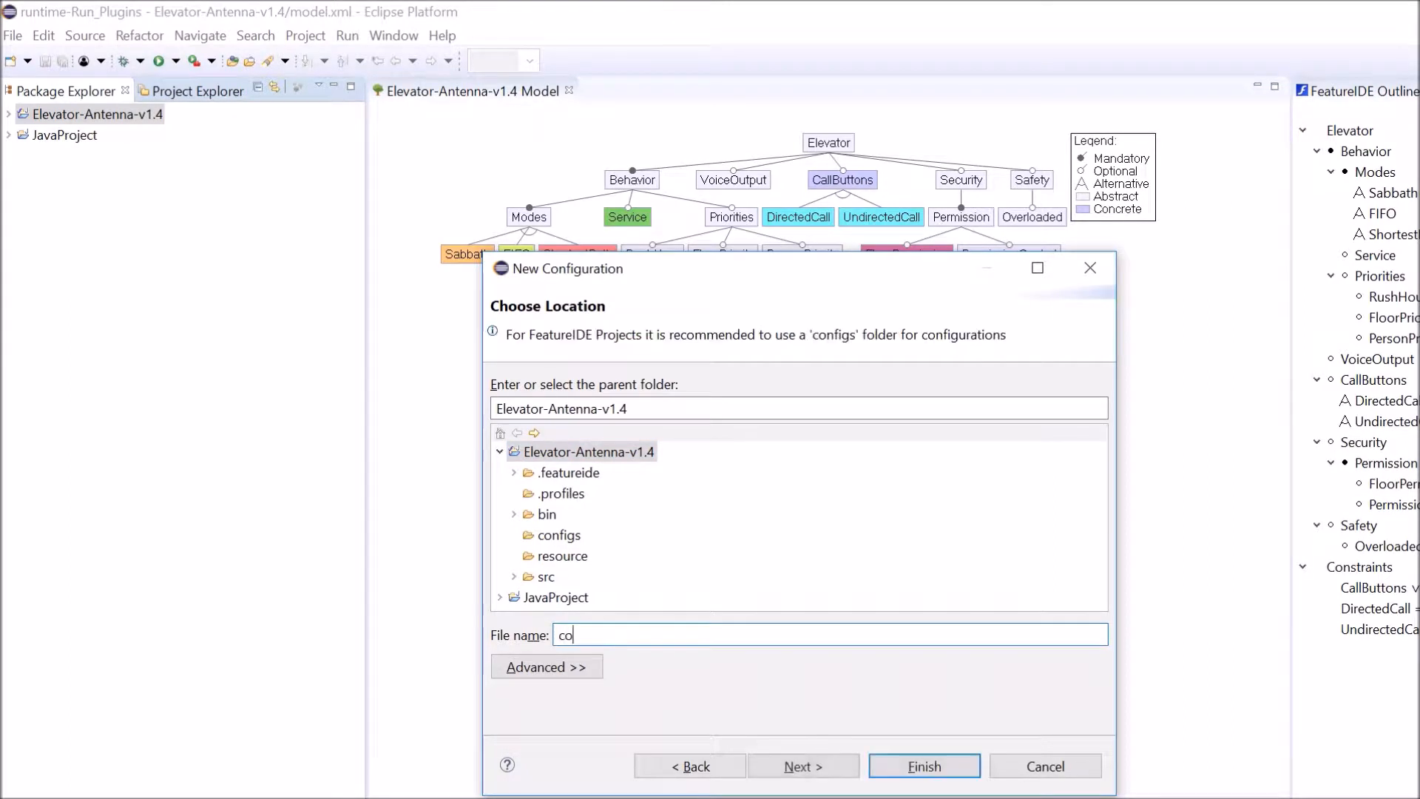
type("nf1")
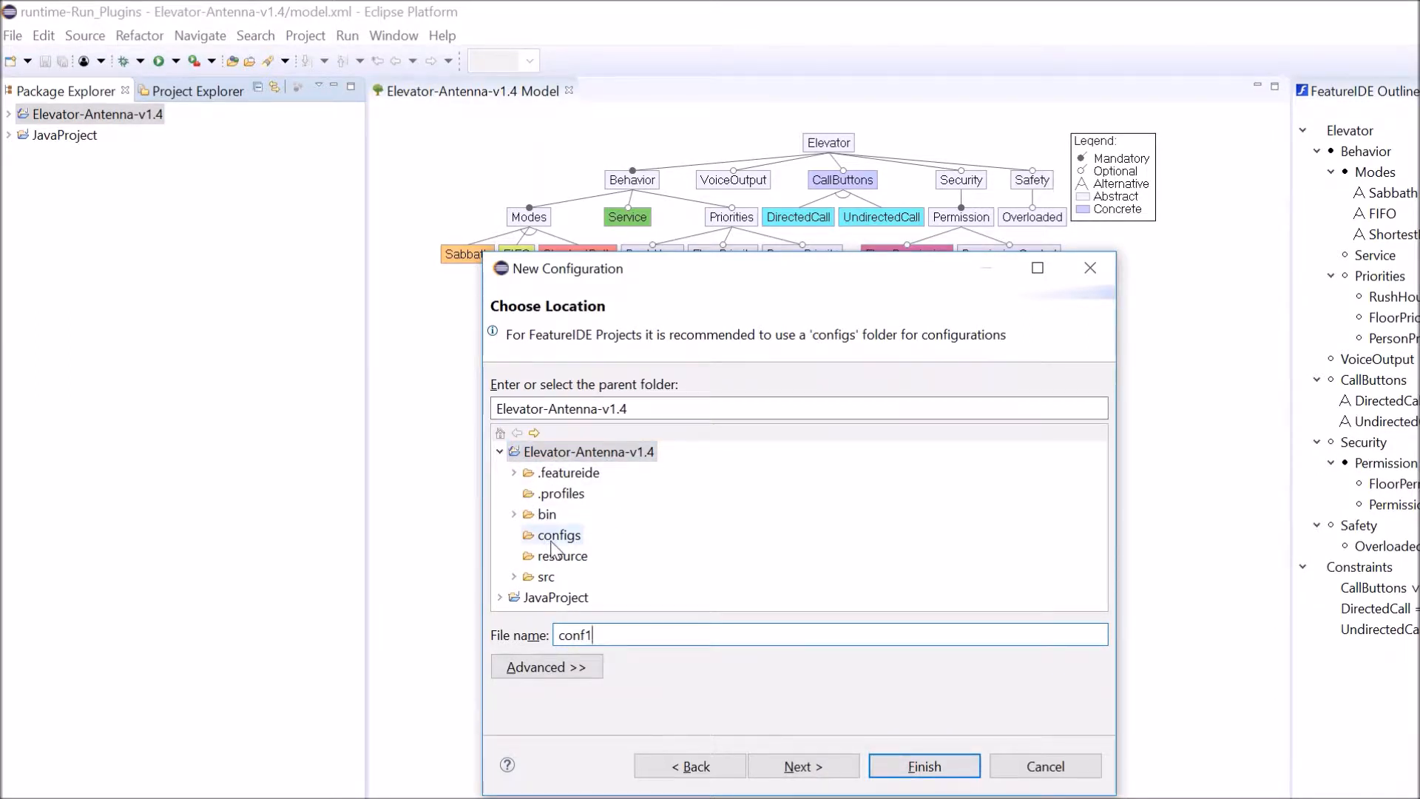
Choose bin as the parent folder and continue to the format page
left_click(560, 534)
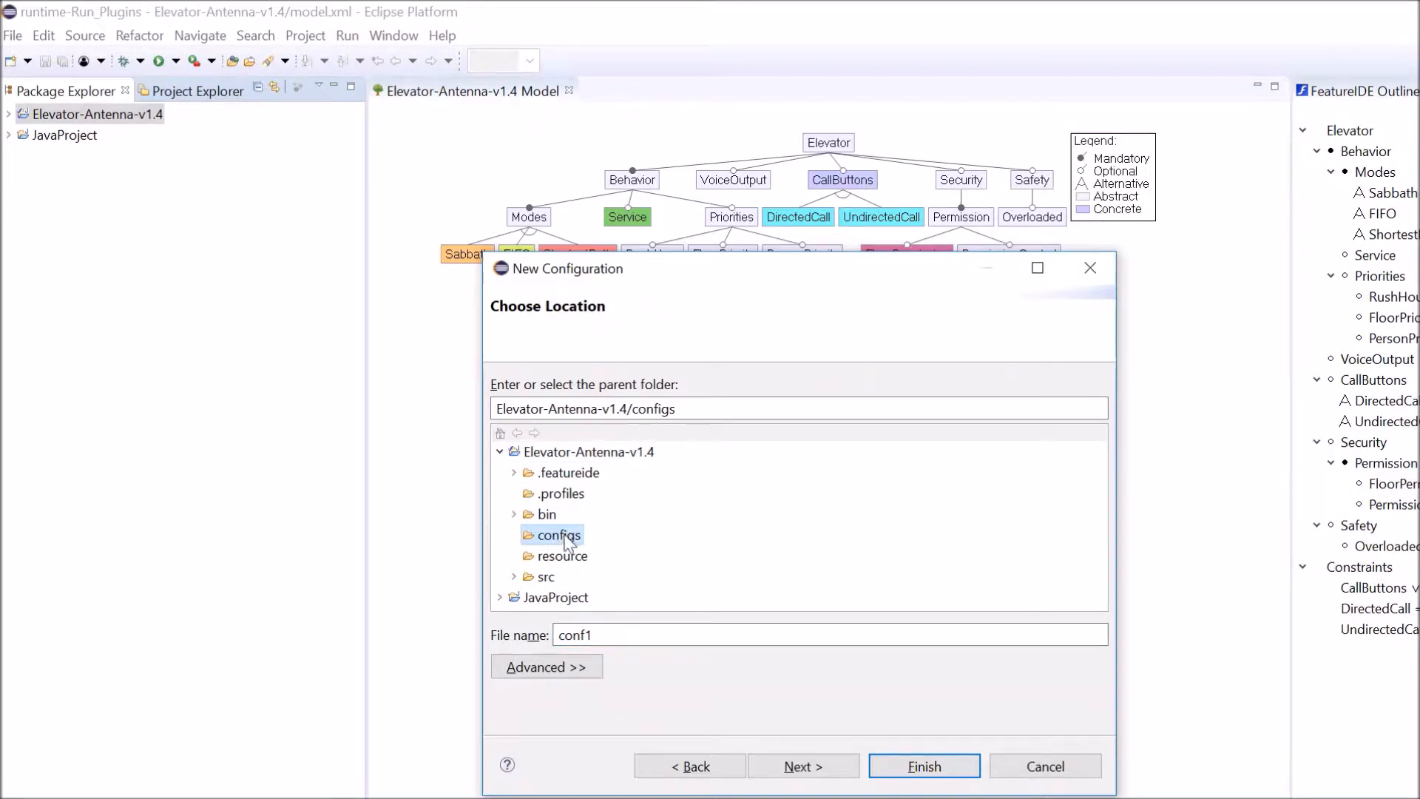
left_click(549, 513)
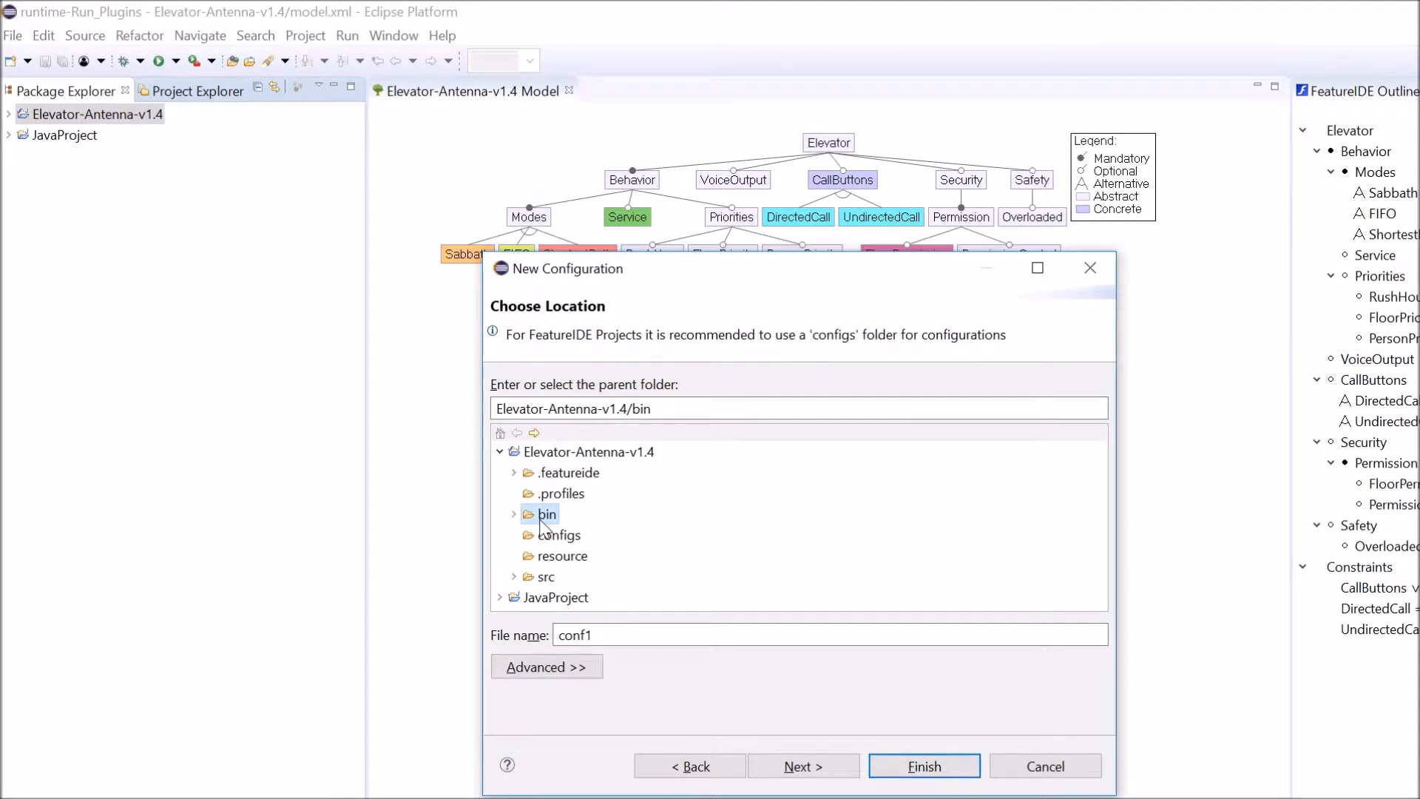
mouse_move(532, 566)
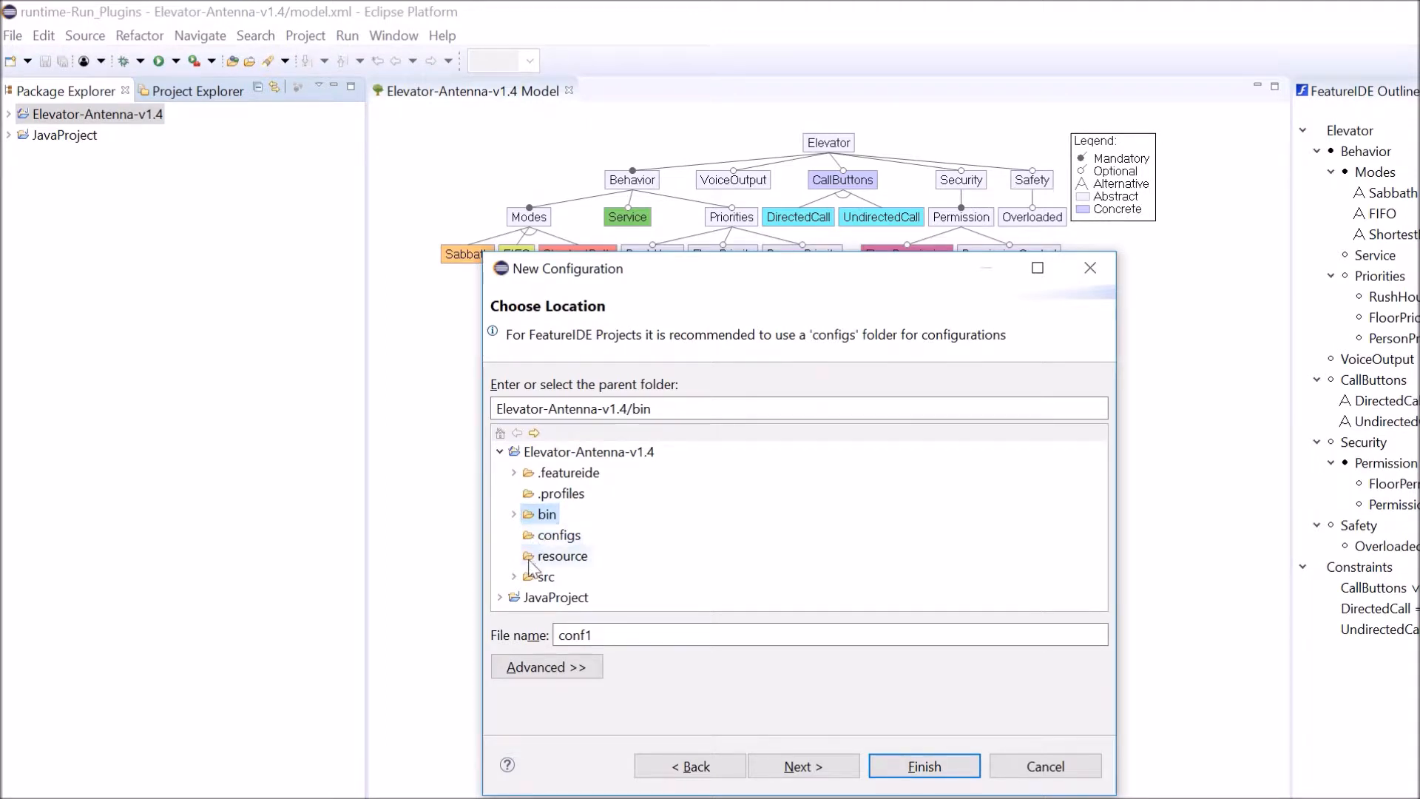
mouse_move(695, 663)
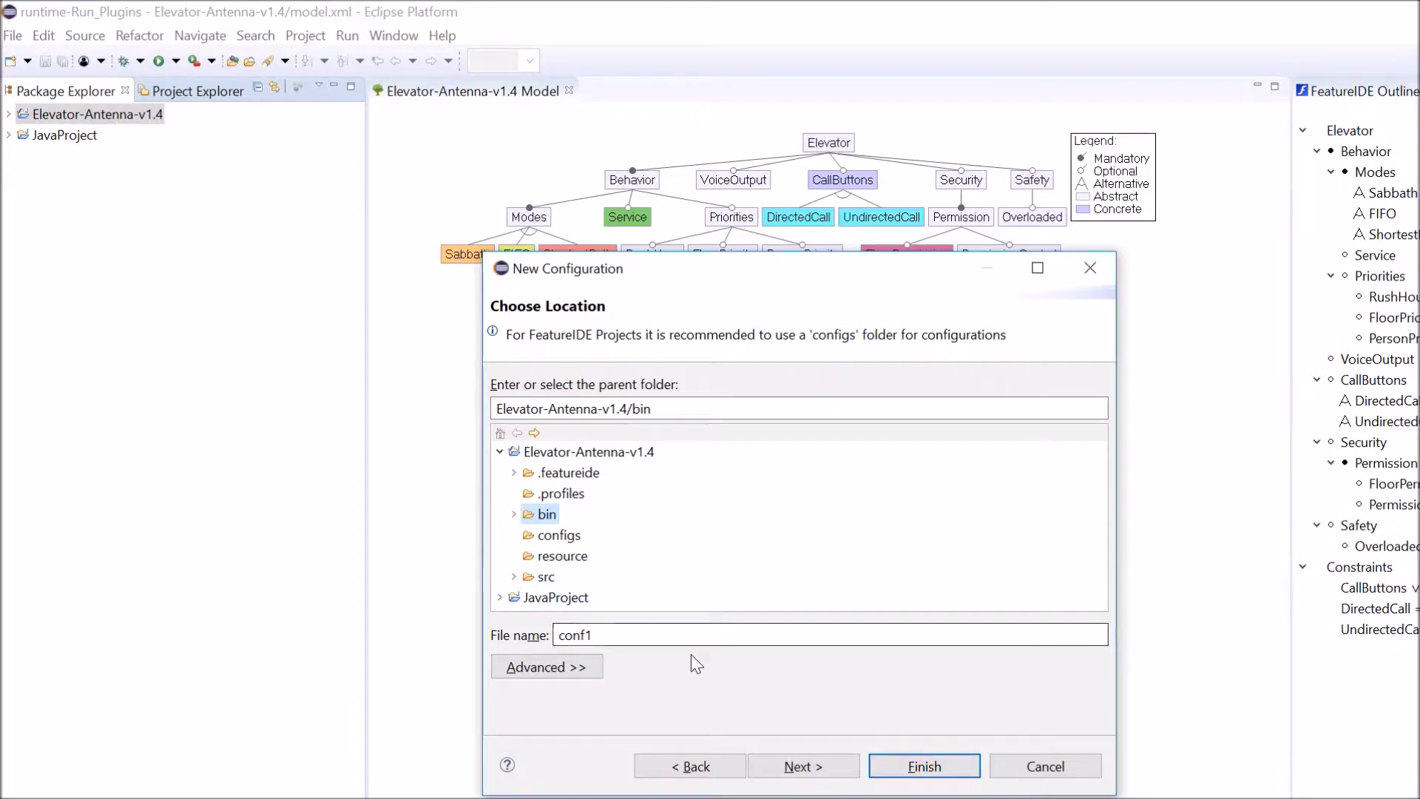
left_click(801, 766)
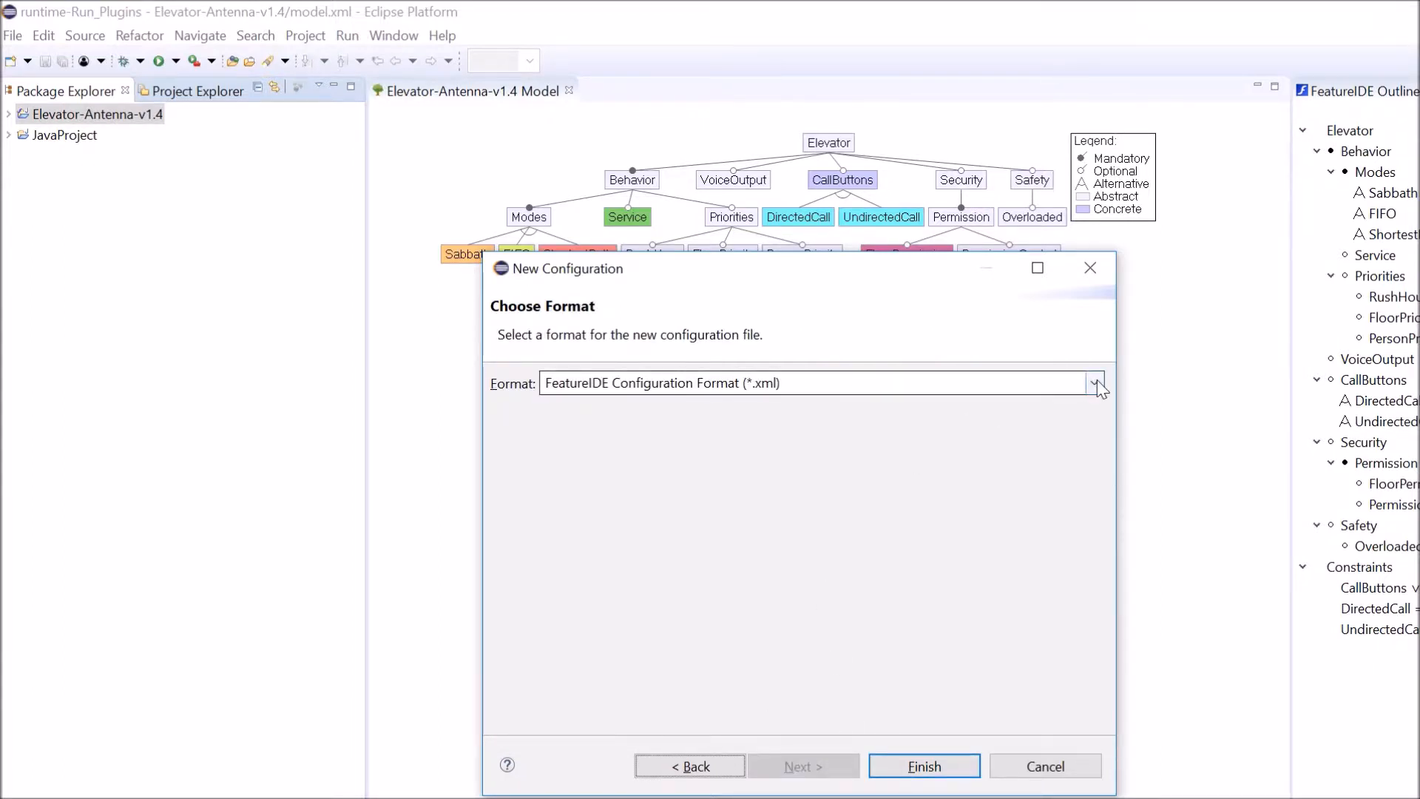
Pick FeatureIDE Configuration Format (*.xml) after briefly choosing FeatureList (*.config)
left_click(1094, 383)
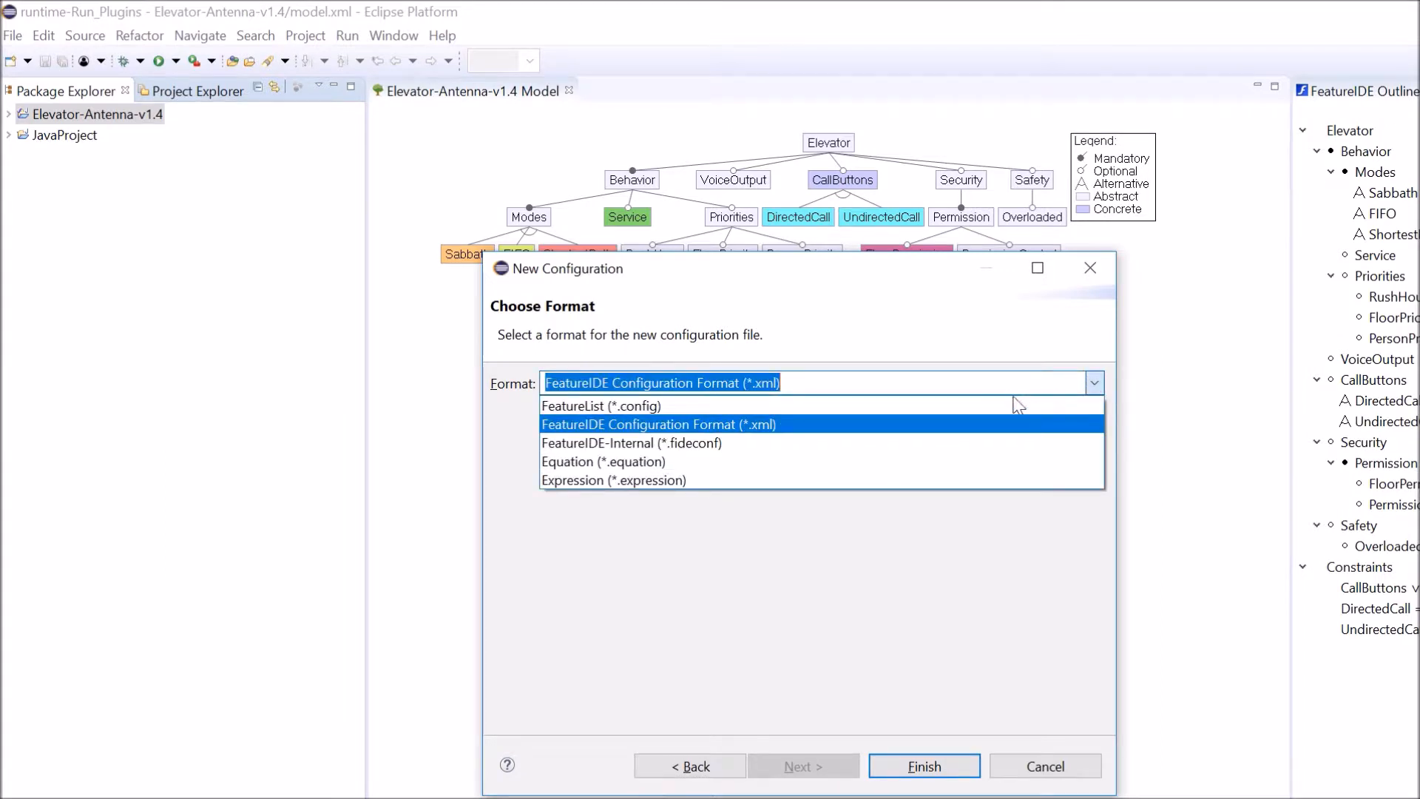
left_click(600, 406)
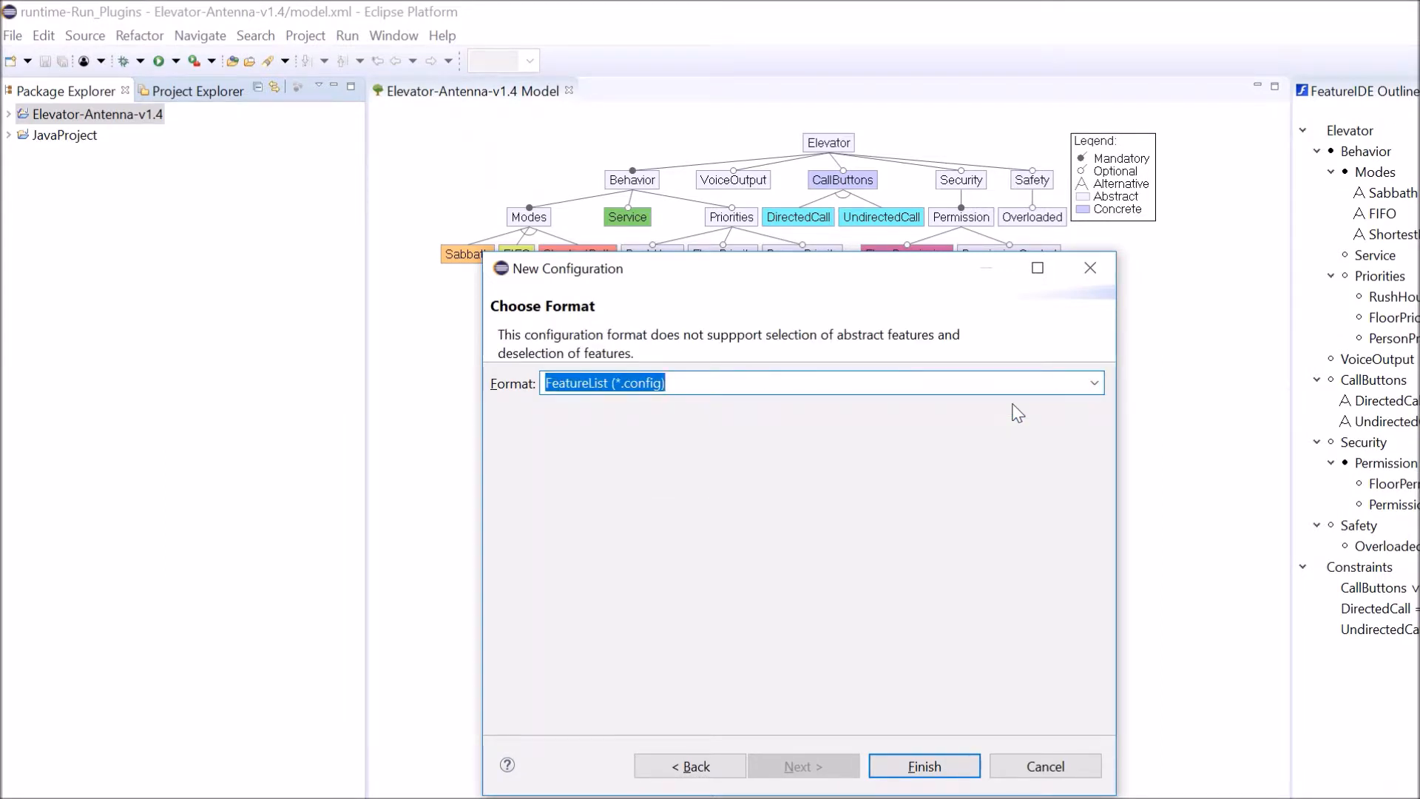
left_click(1093, 382)
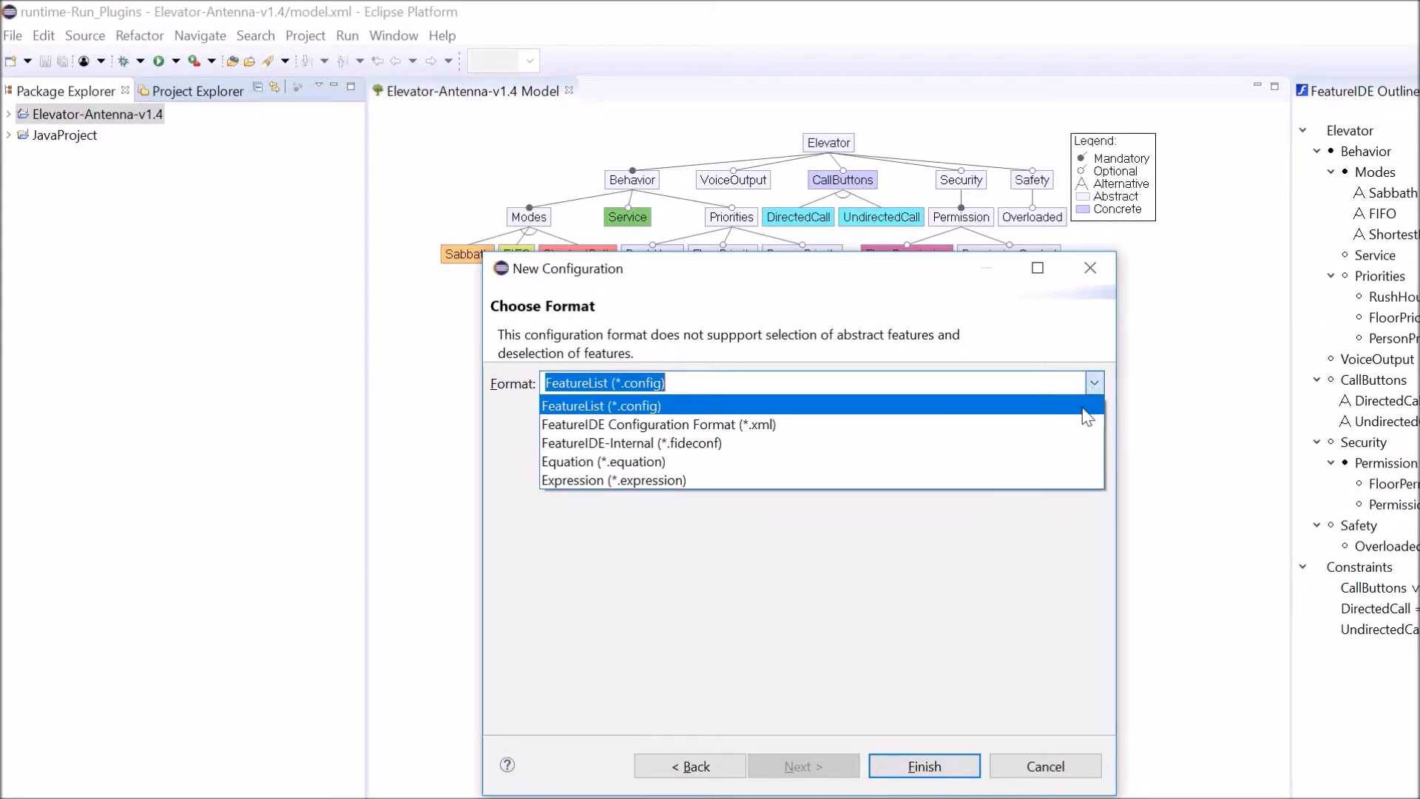
left_click(639, 424)
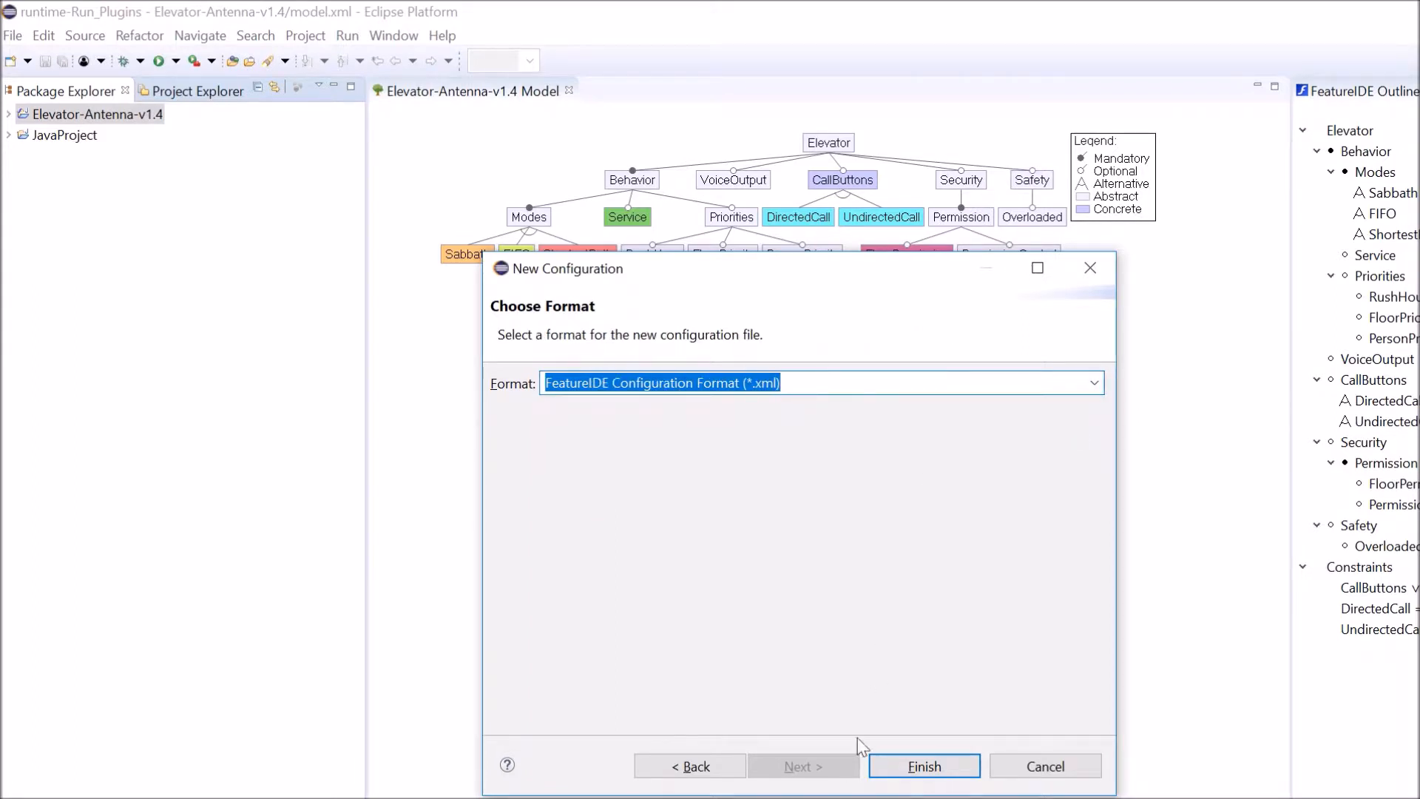
mouse_move(923, 765)
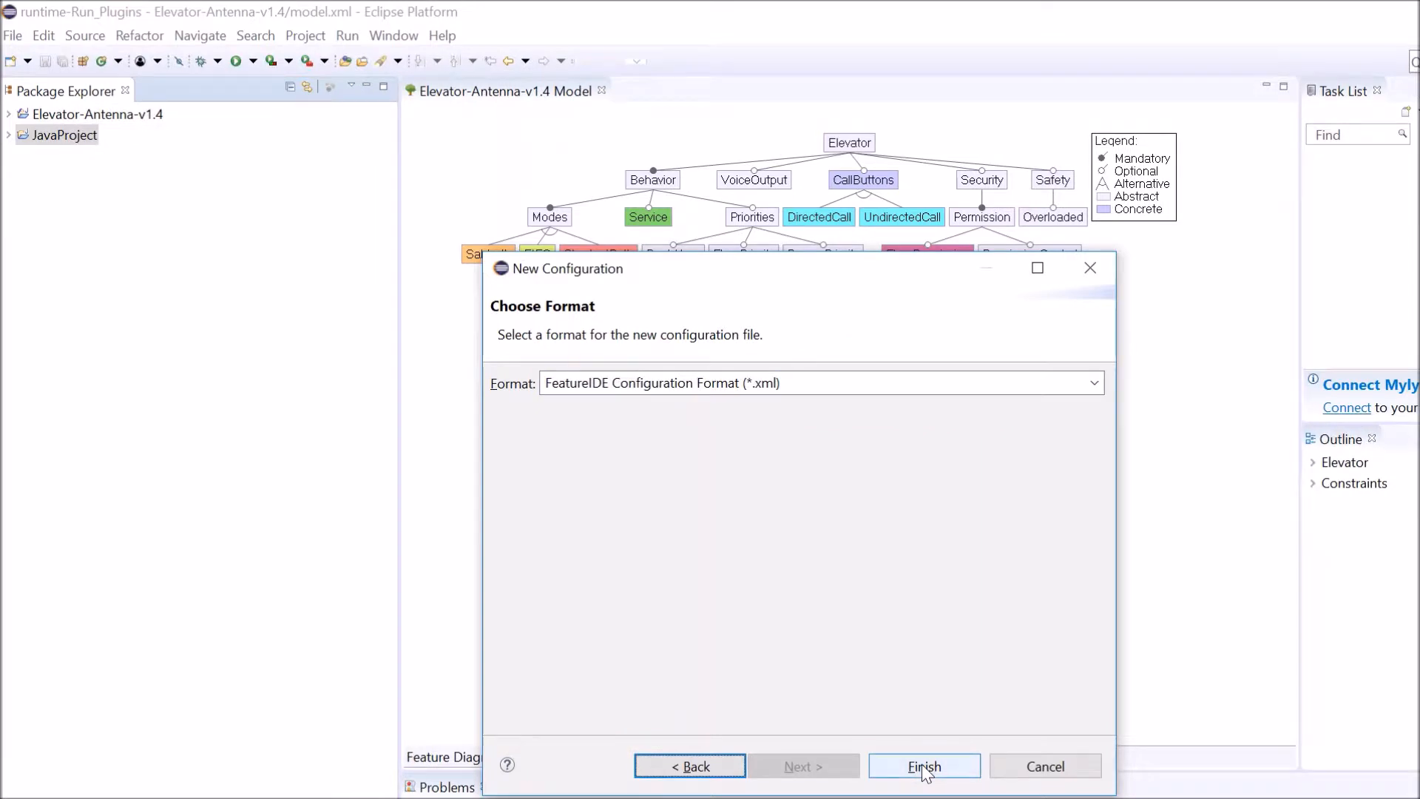
Finish the wizard, use Elevator-Antenna-v1.4 model.xml, and return to the model diagram
left_click(924, 766)
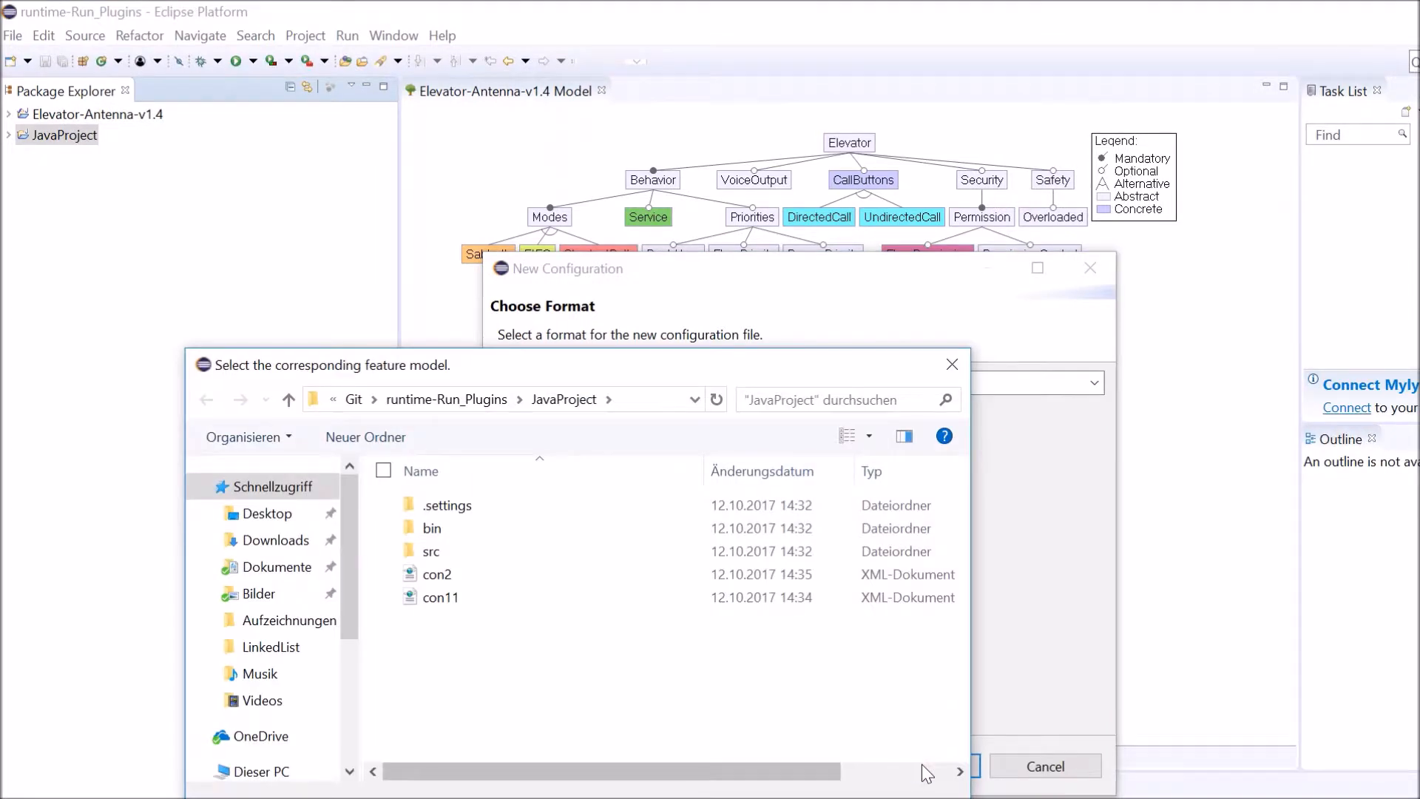
mouse_move(498, 407)
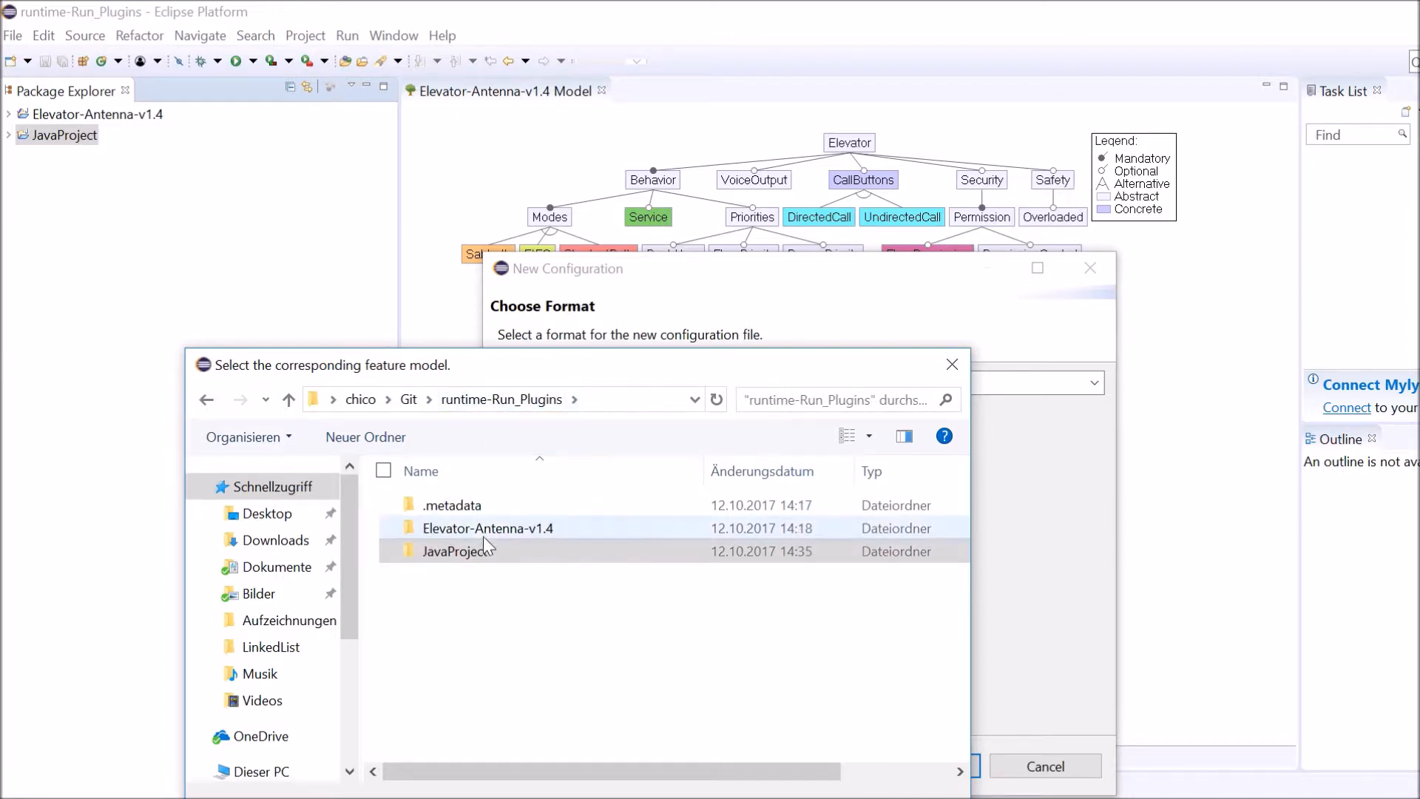
double_click(488, 528)
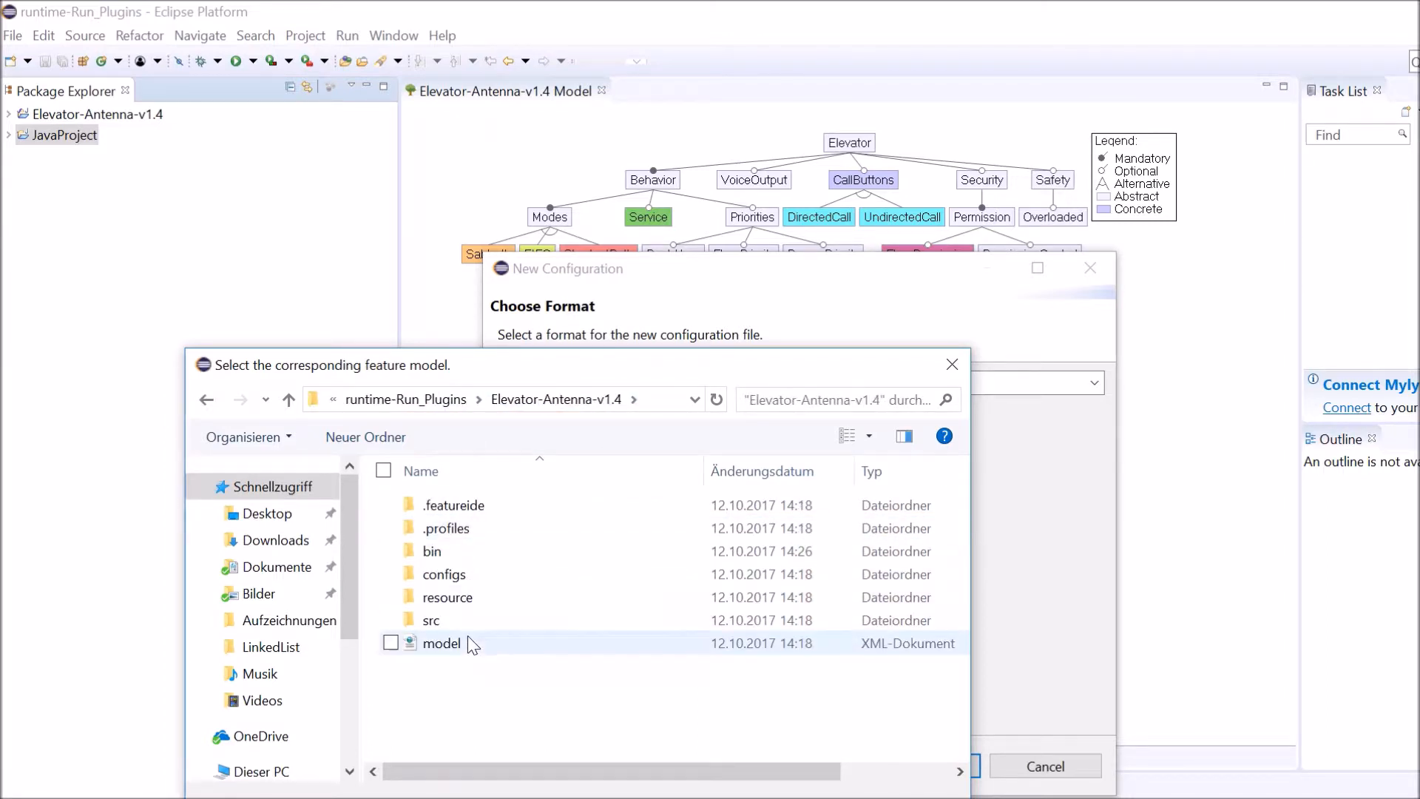
double_click(442, 643)
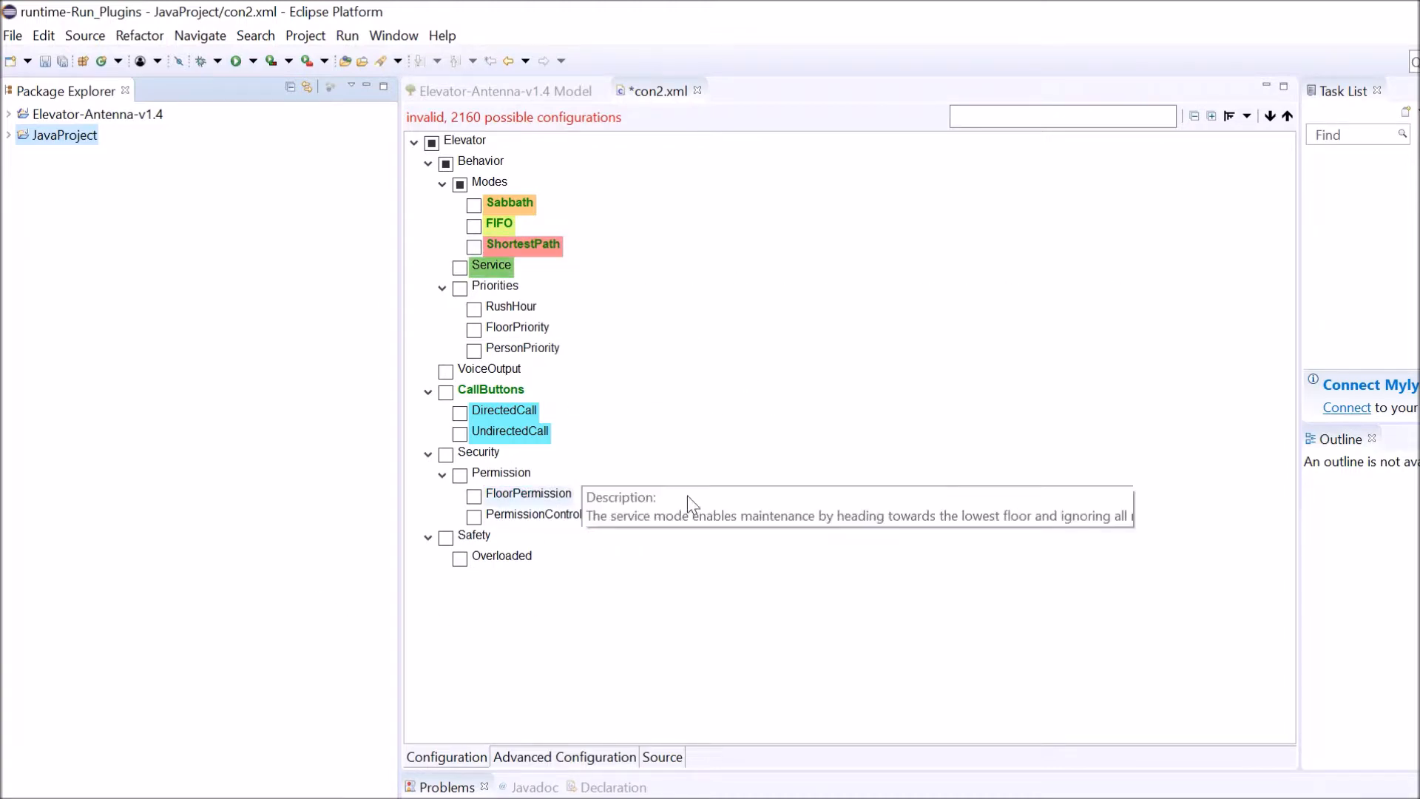
left_click(505, 90)
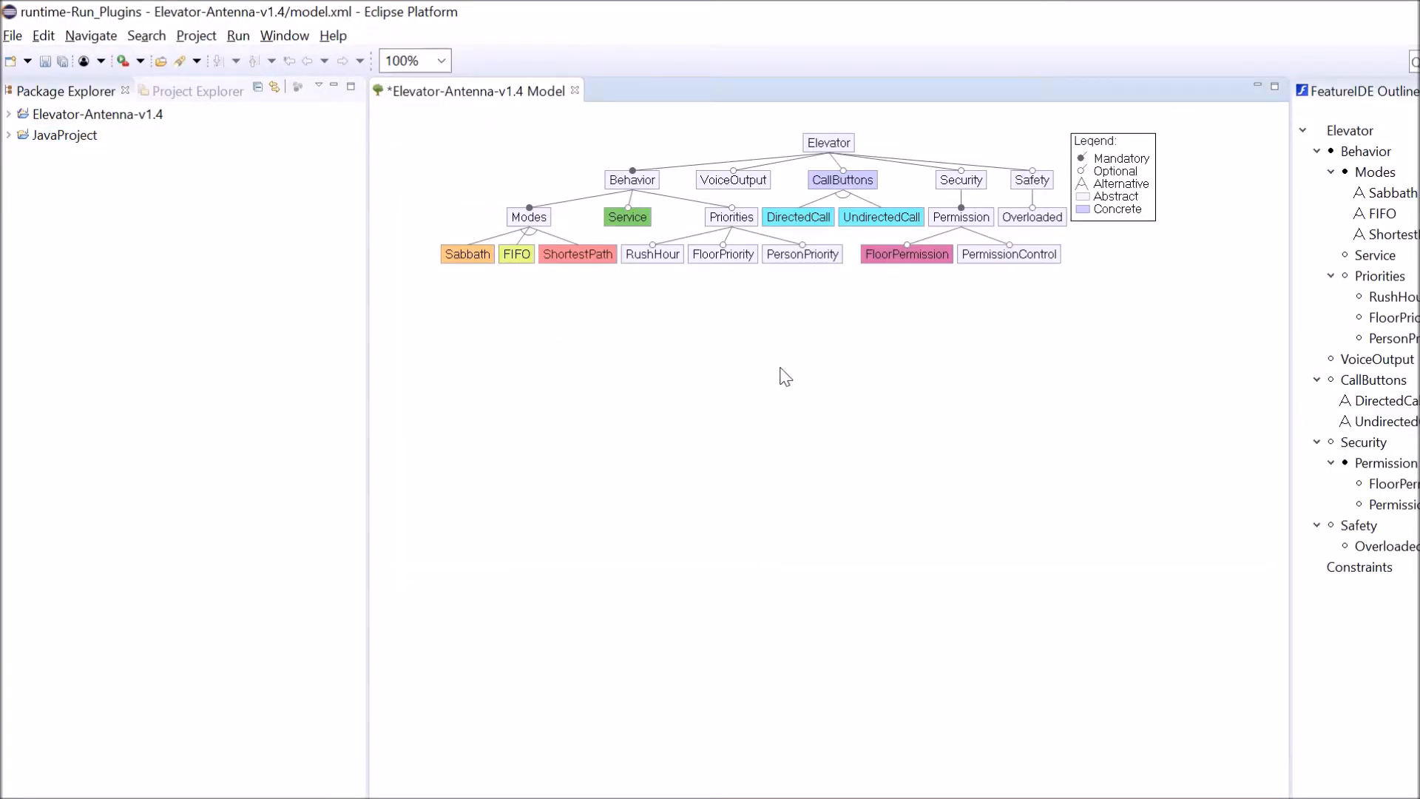
mouse_move(799, 351)
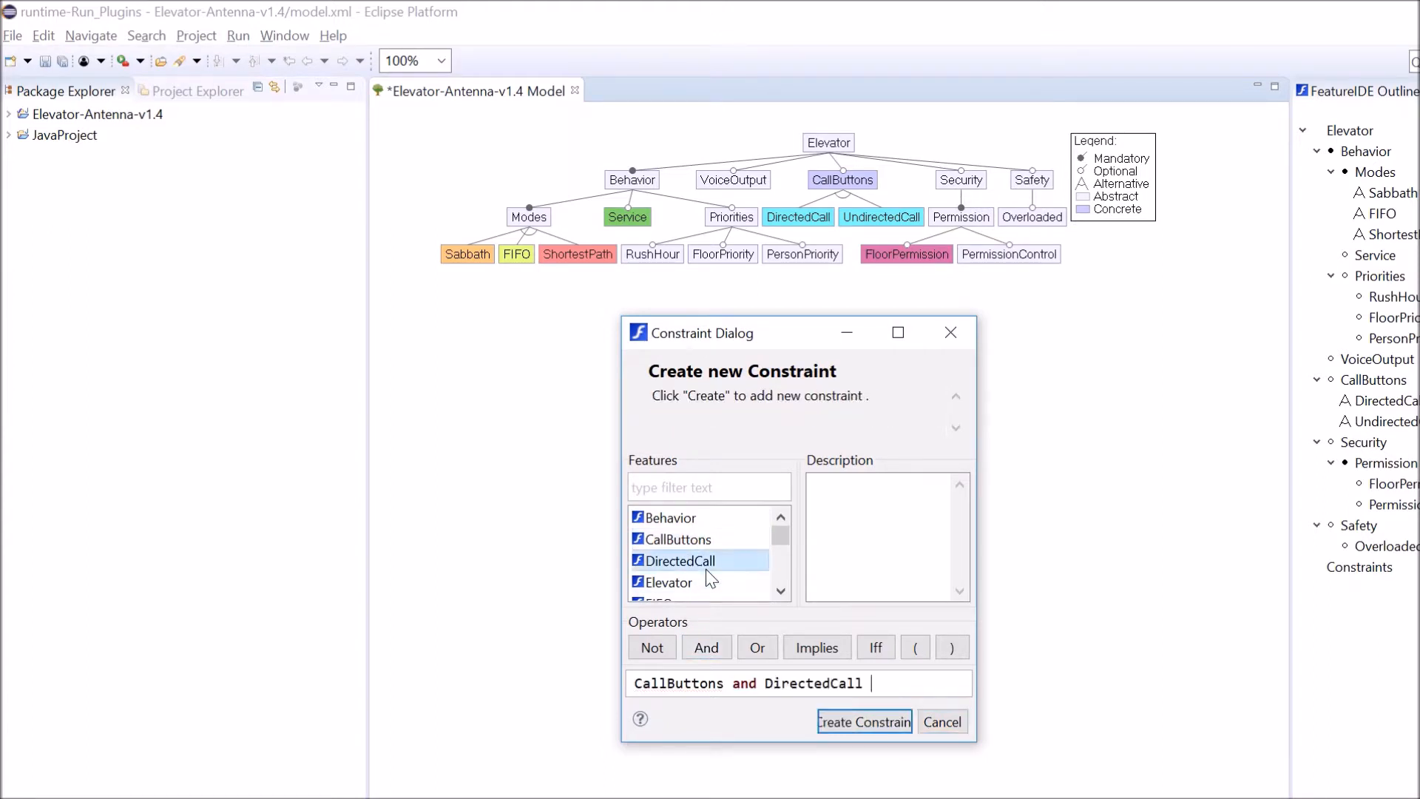
Describe the constraint as 'Important information!!' and create it
left_click(886, 534)
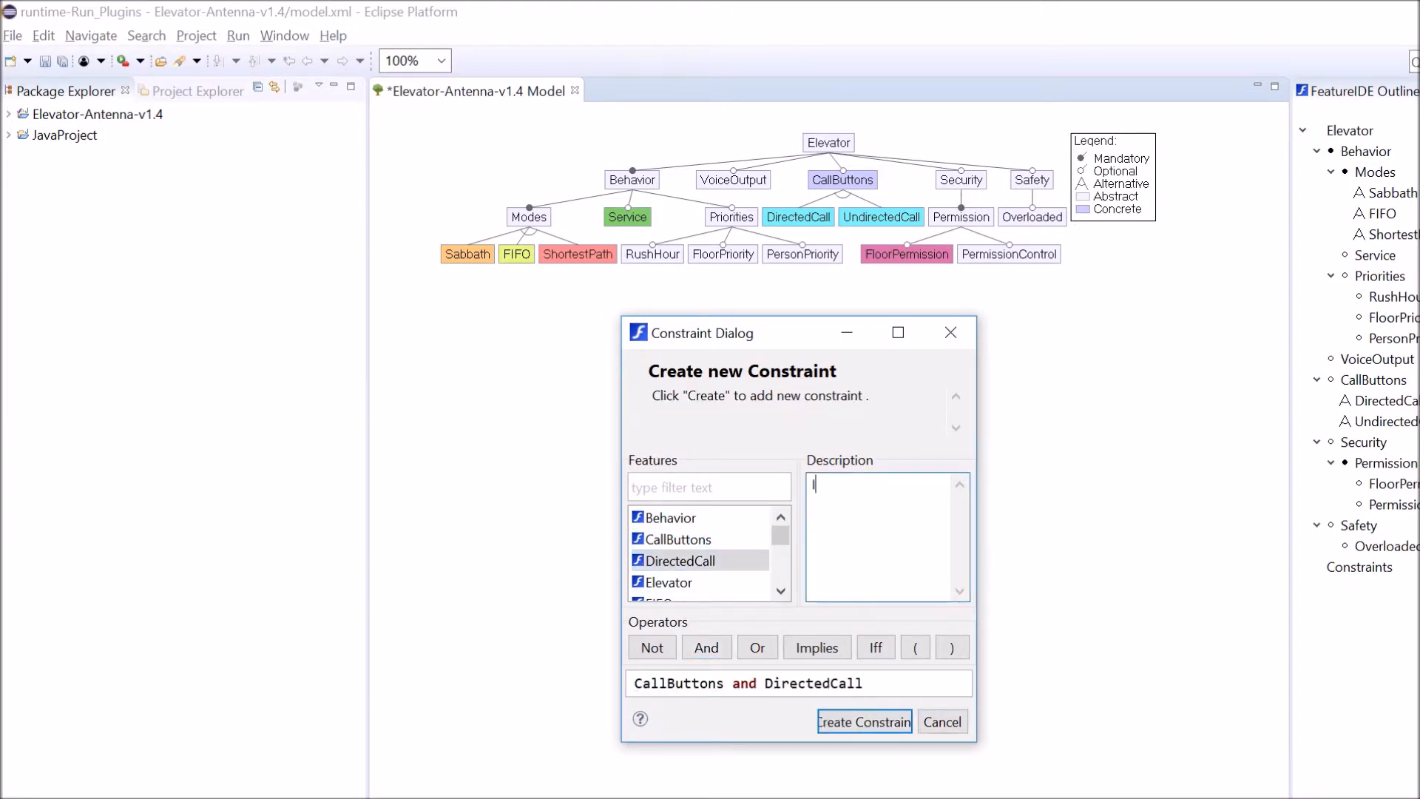
type("Important")
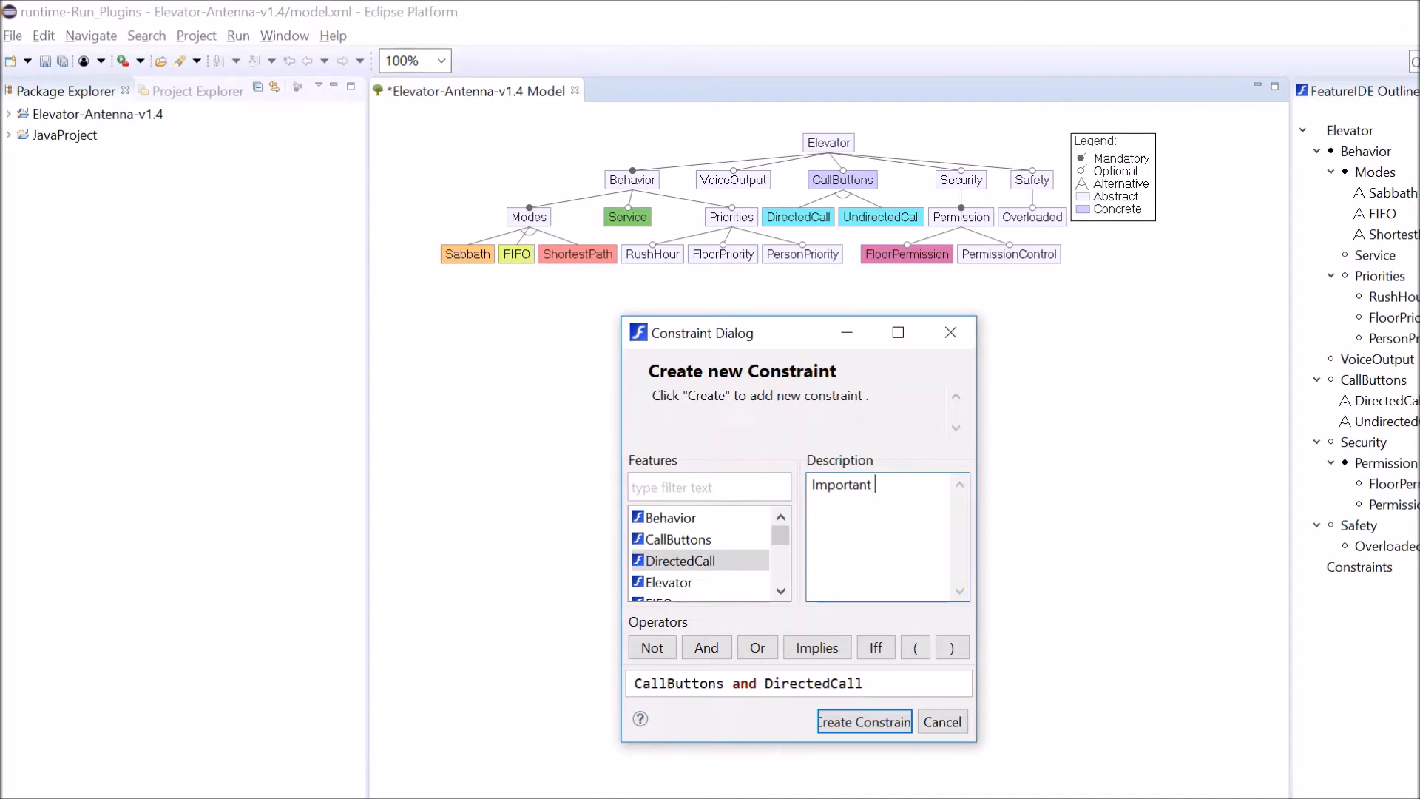
type("information!")
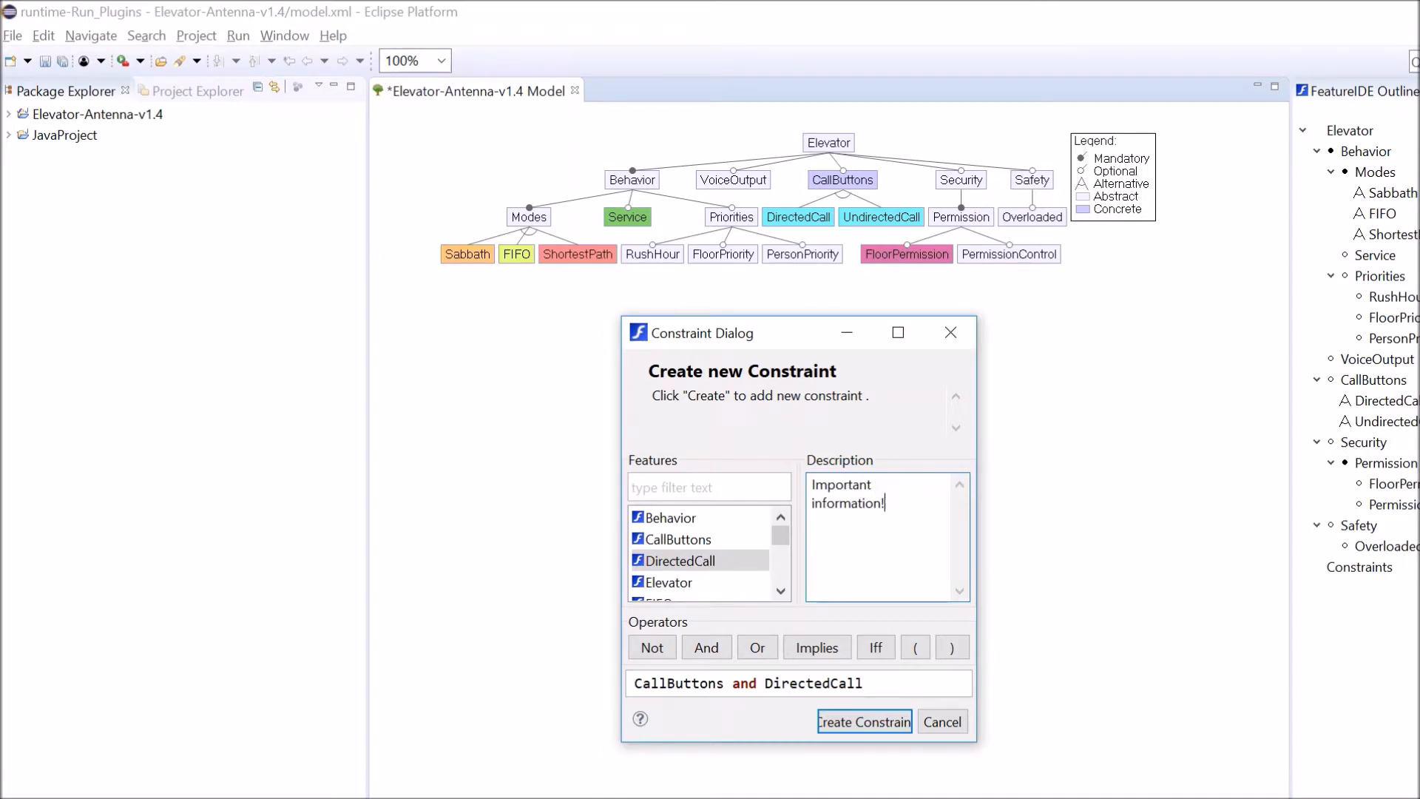
type("!")
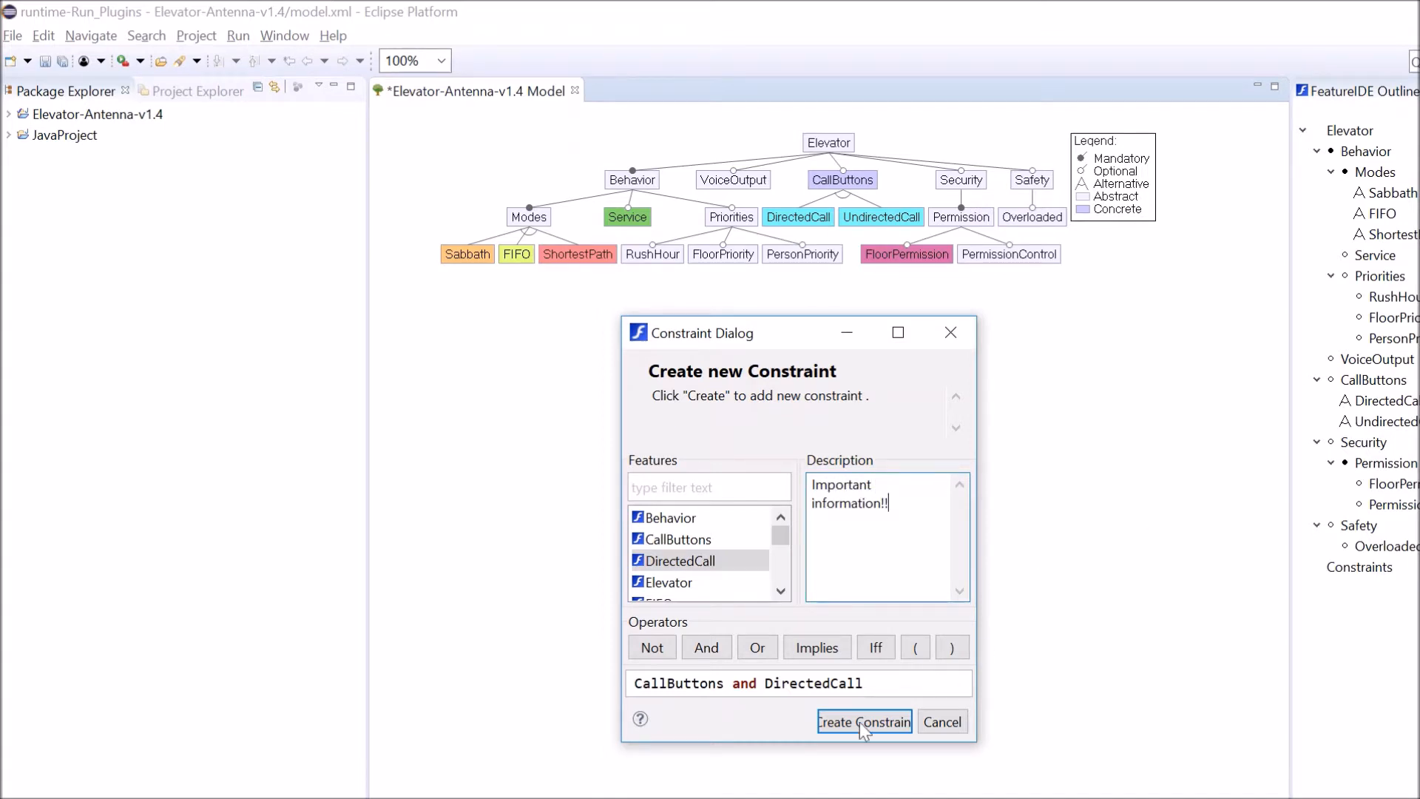
left_click(861, 722)
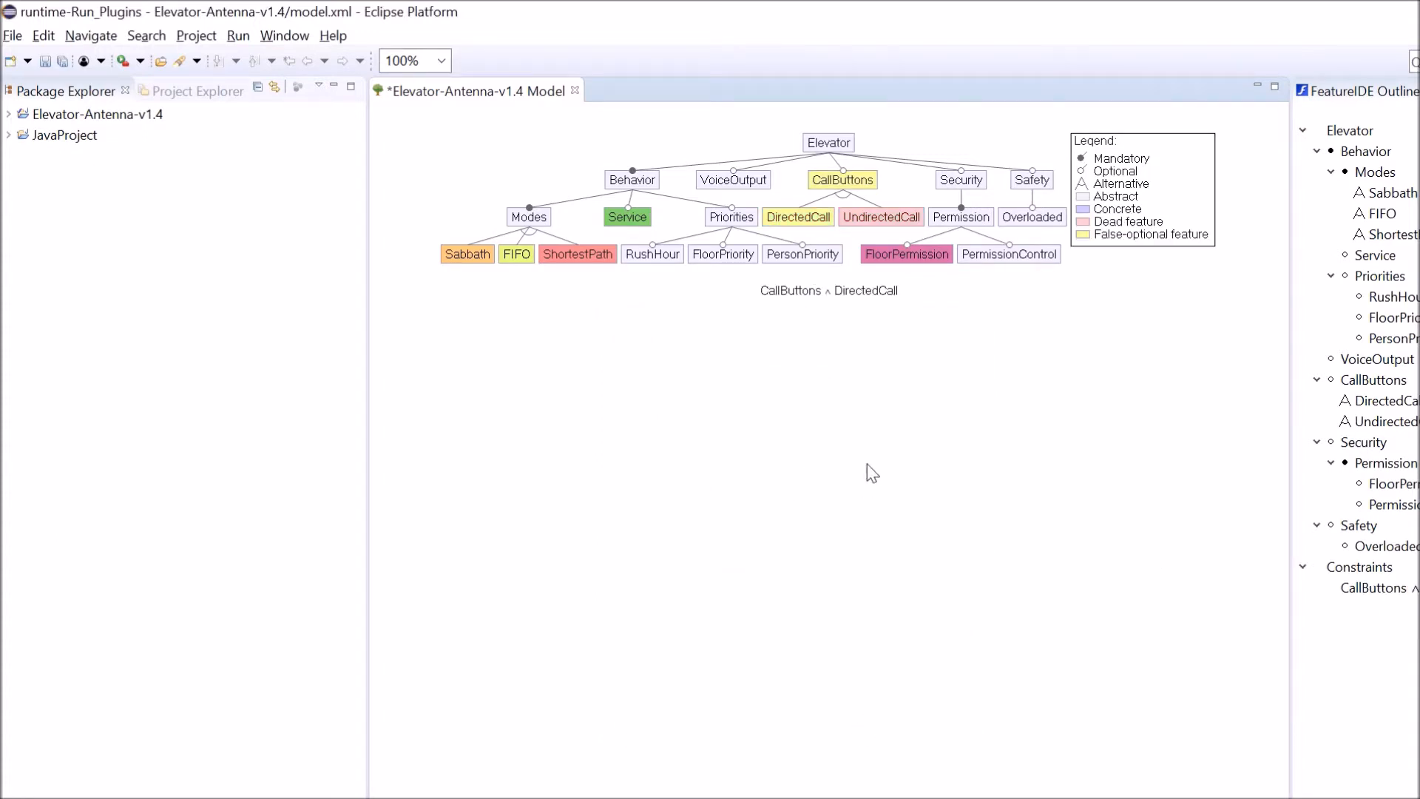
mouse_move(862, 299)
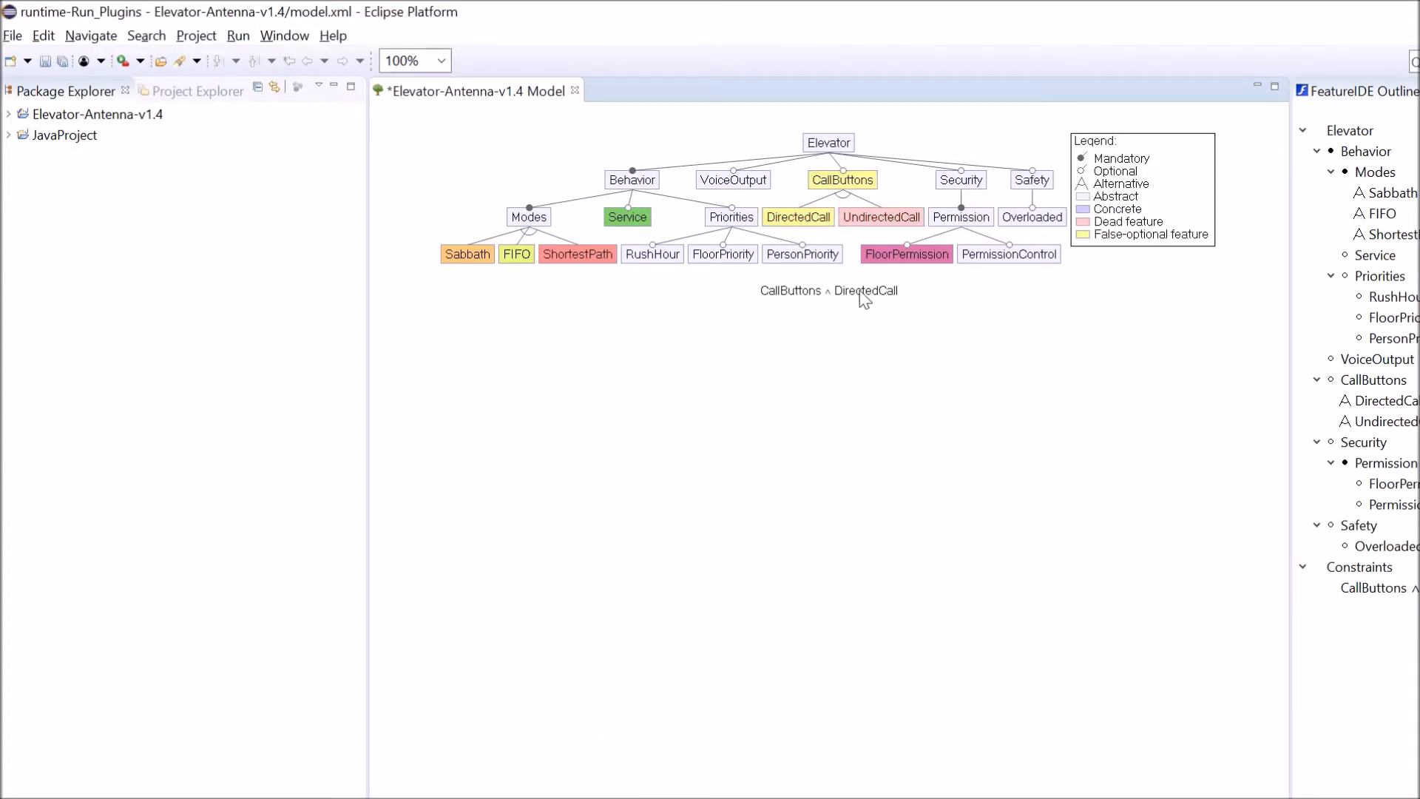
Right-click the CallButtons ∧ DirectedCall constraint to edit it
right_click(828, 291)
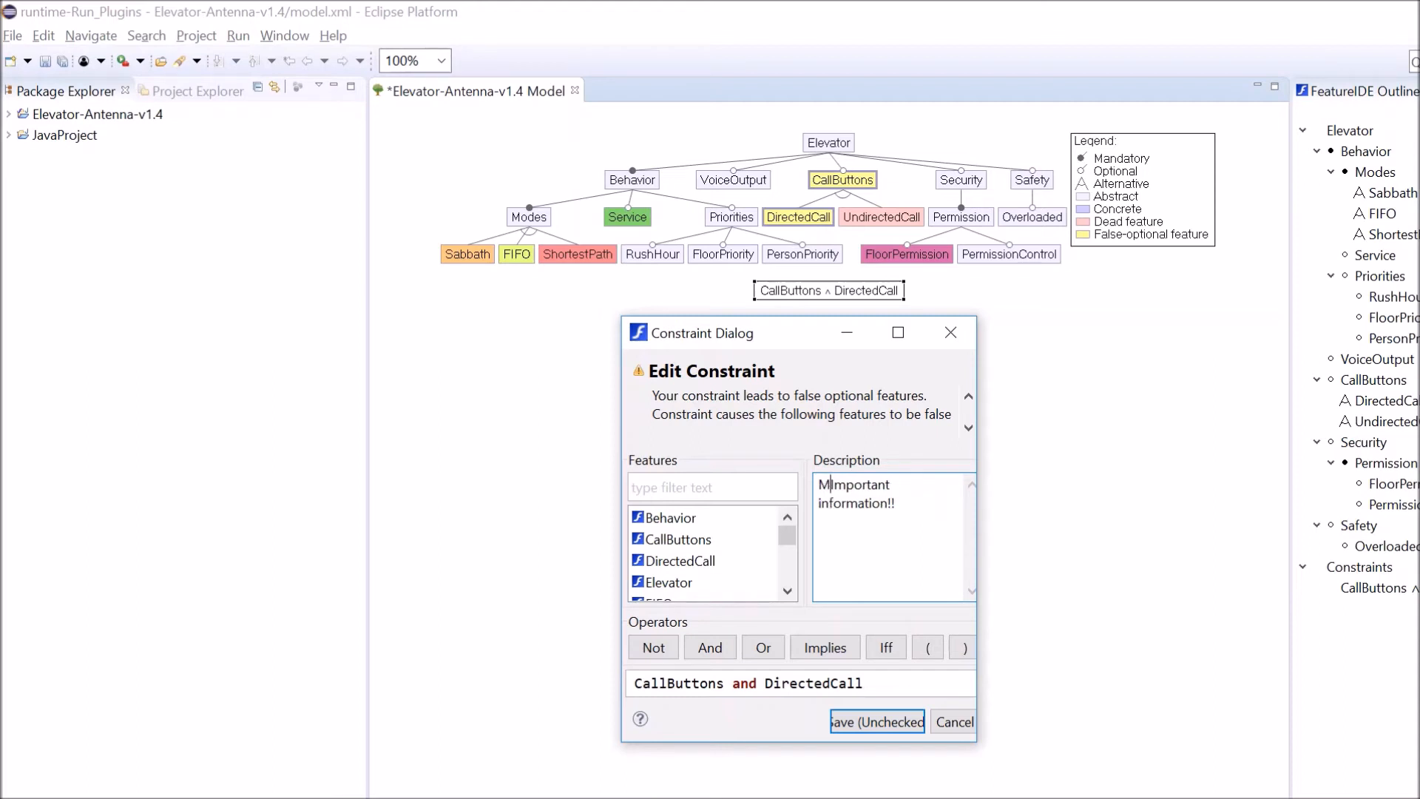
Prefix the constraint description with 'Not that'
type("Not that")
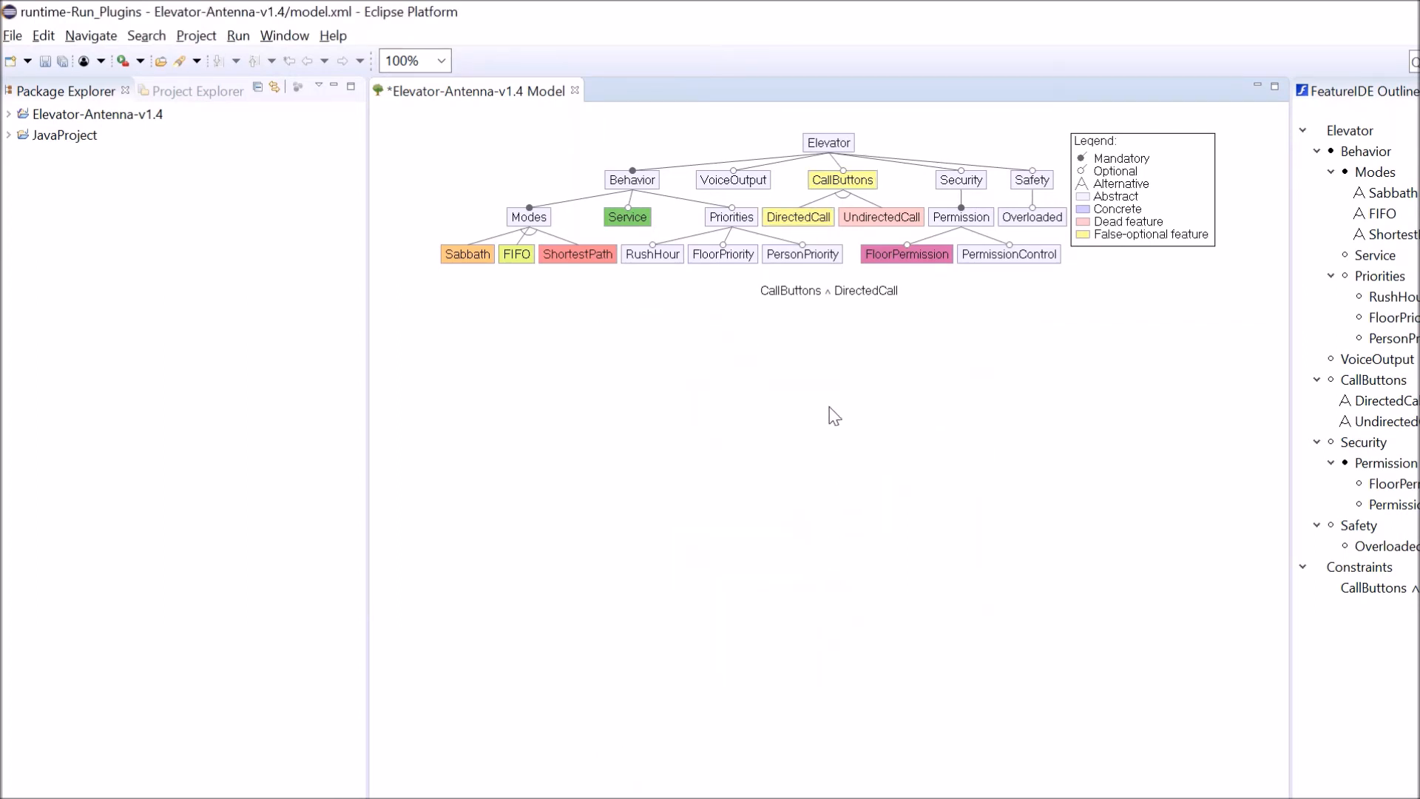
mouse_move(819, 295)
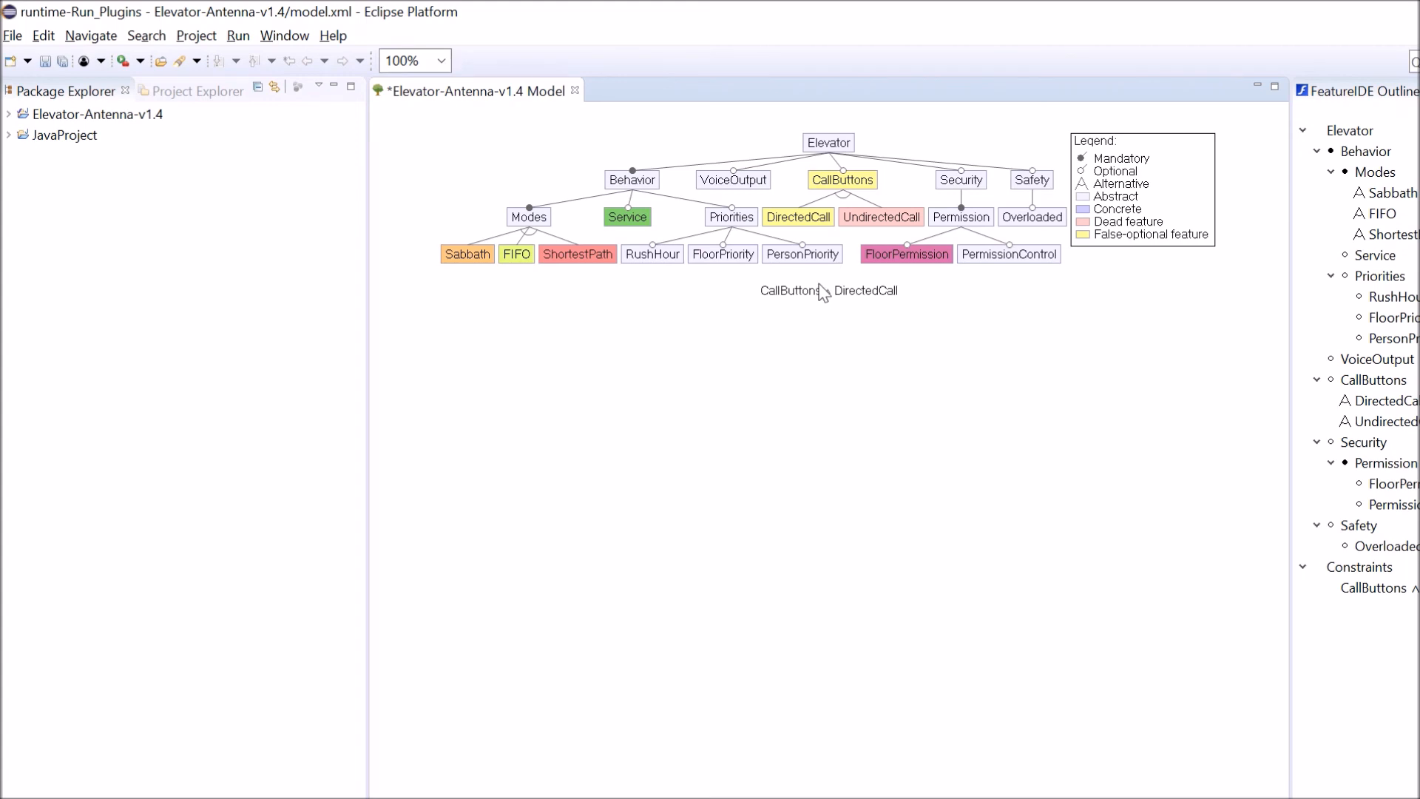
mouse_move(824, 290)
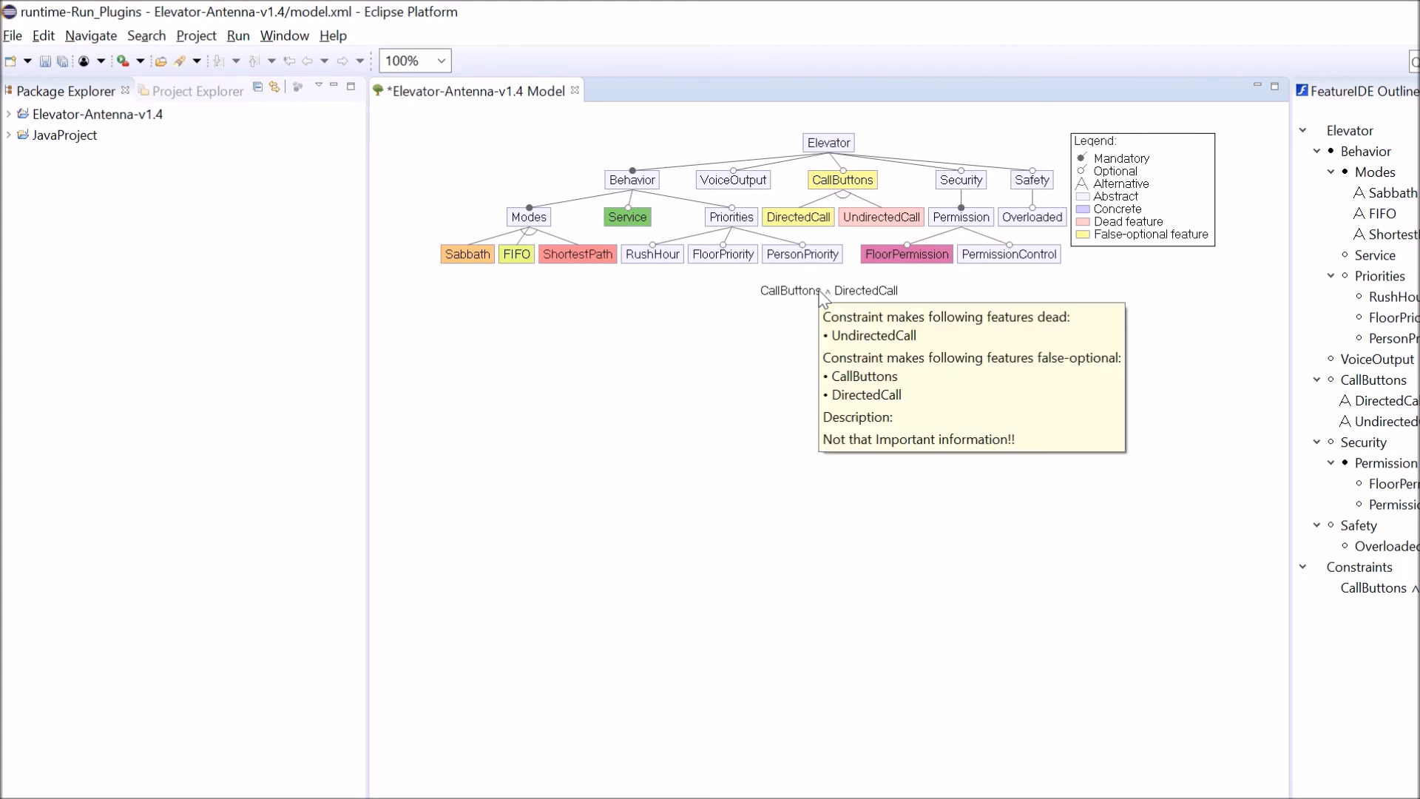